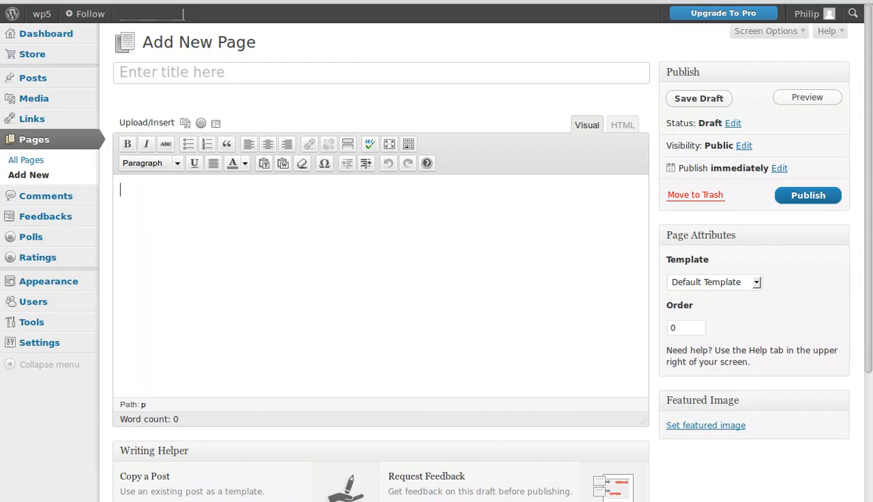
mouse_move(540, 65)
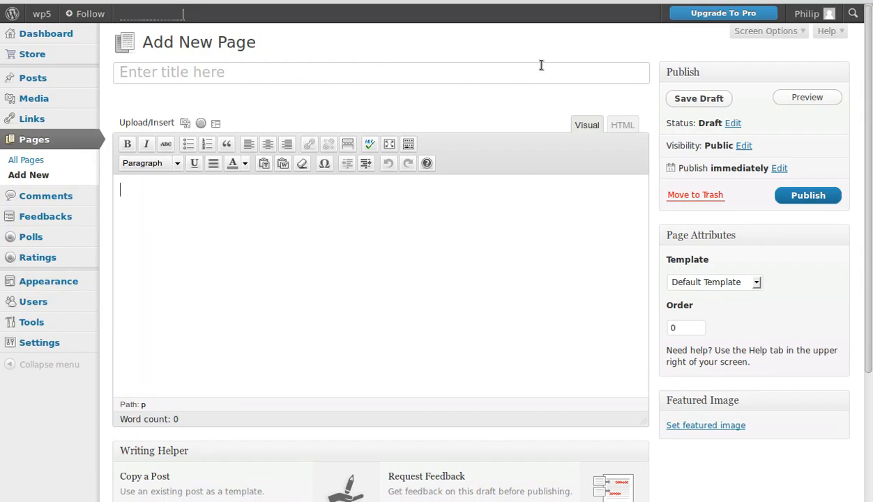
mouse_move(527, 62)
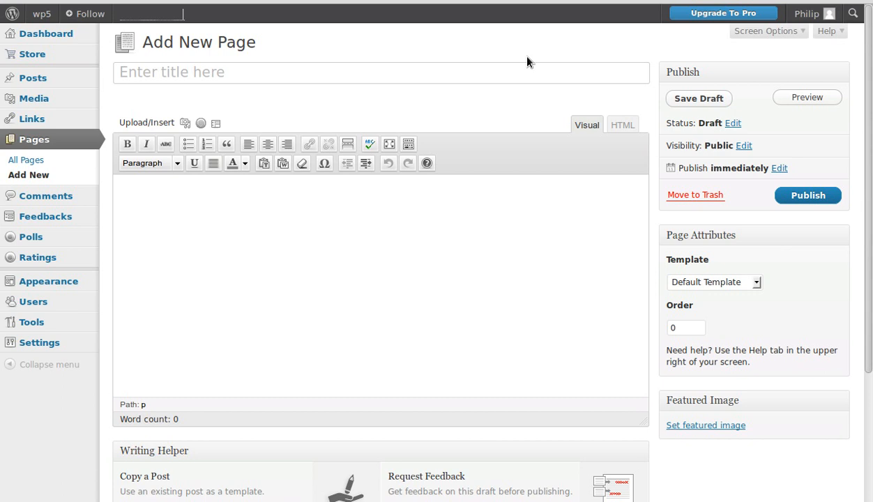
Open the Philip account dropdown to reach the A DIY web site Dashboard.
click(806, 13)
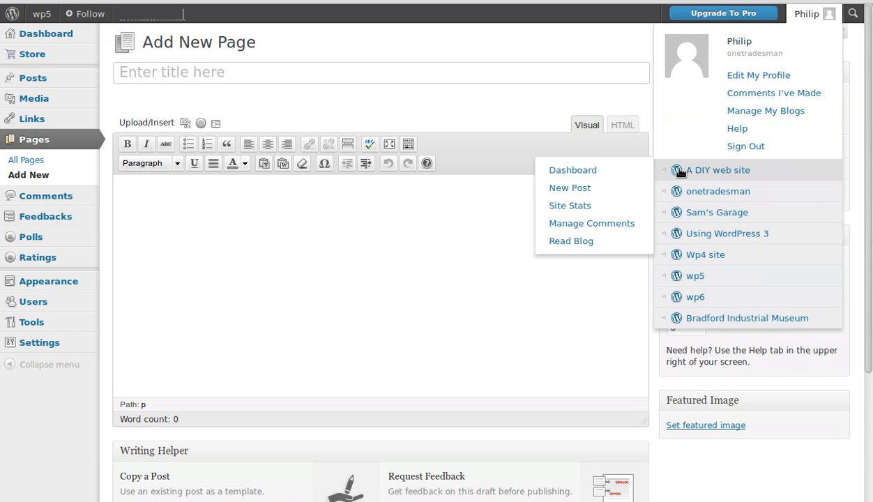
mouse_move(573, 170)
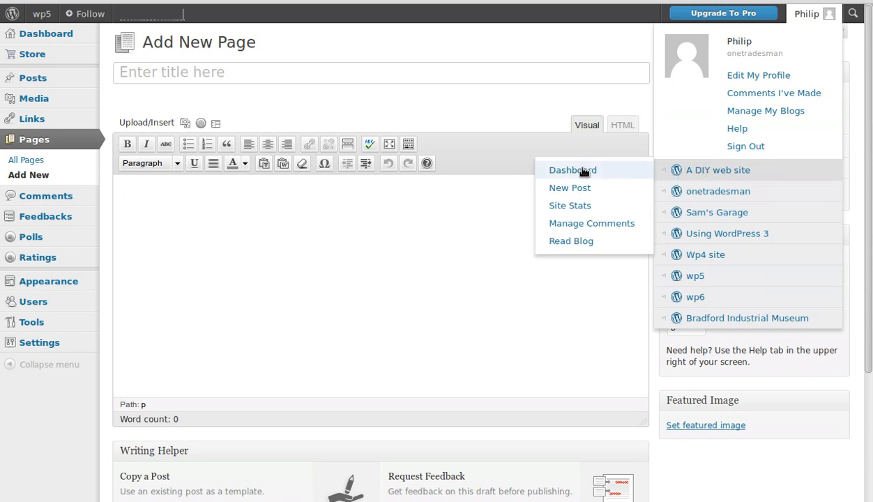
mouse_move(571, 178)
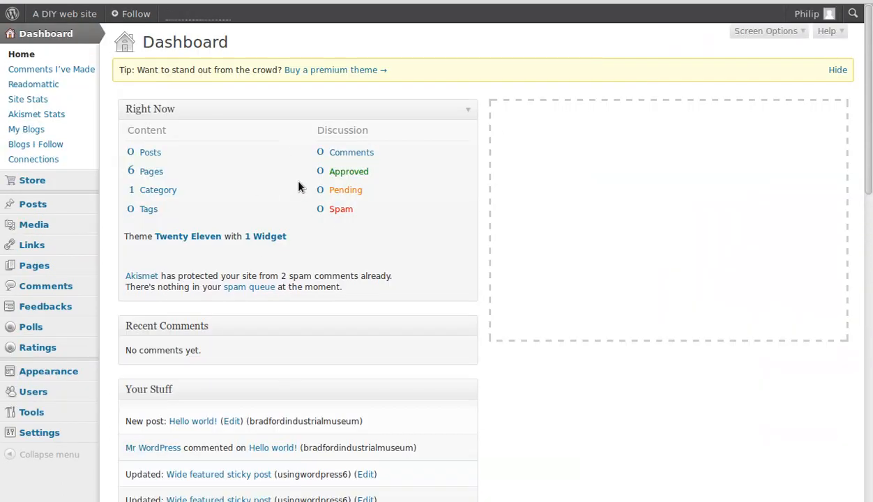
mouse_move(46, 285)
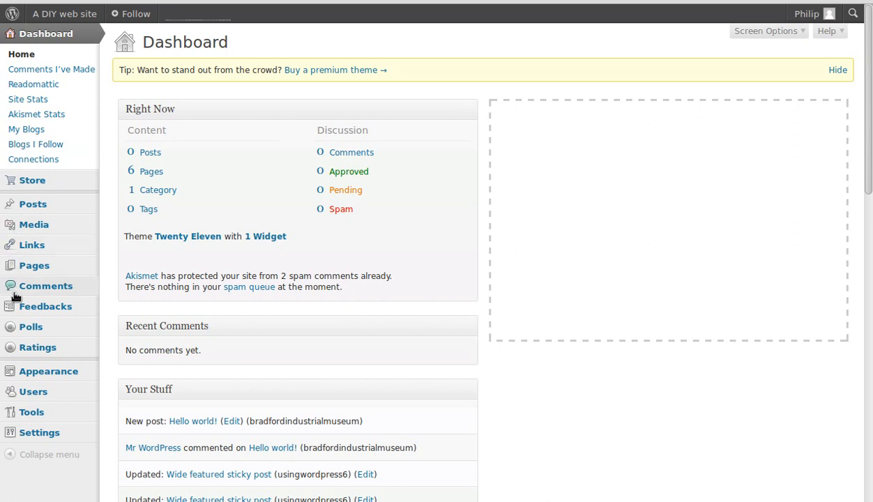
mouse_move(35, 265)
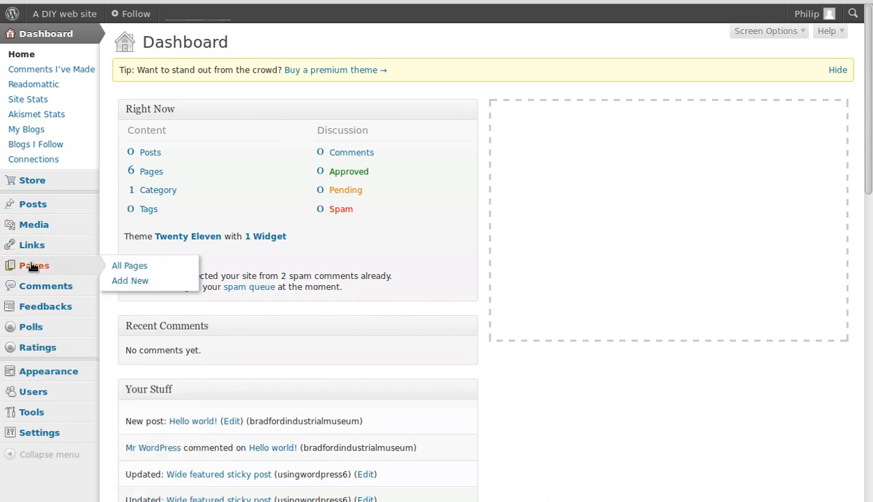
mouse_move(130, 280)
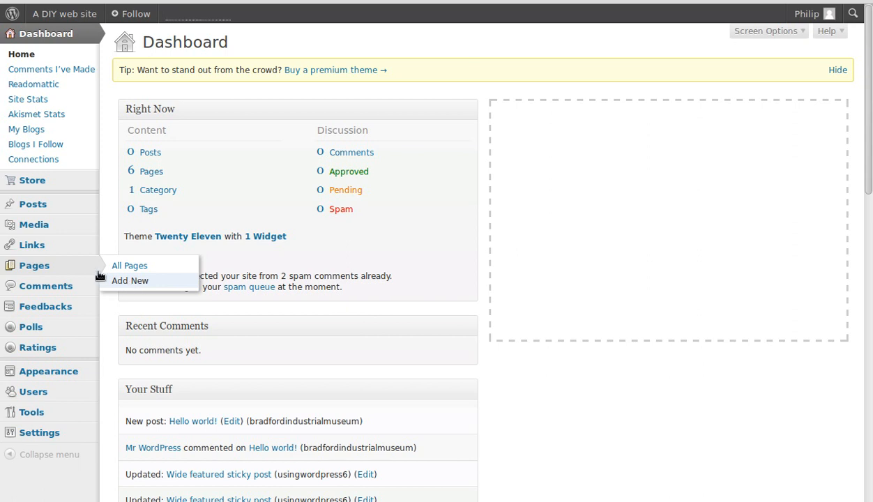
Choose Pages > Add New to start a blank page on A DIY web site.
click(130, 281)
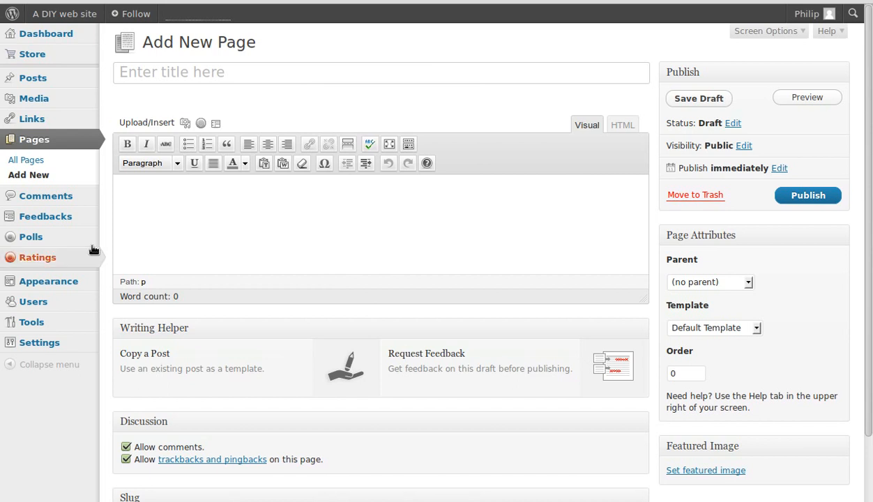
mouse_move(33, 165)
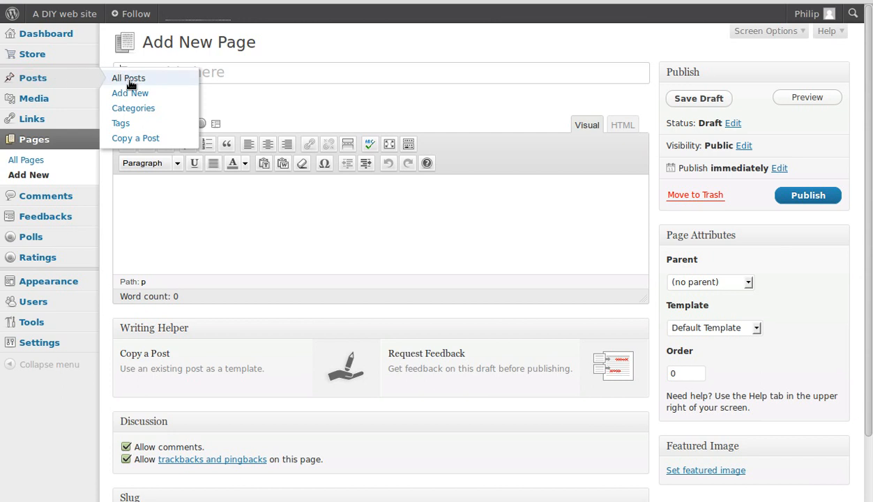
mouse_move(134, 108)
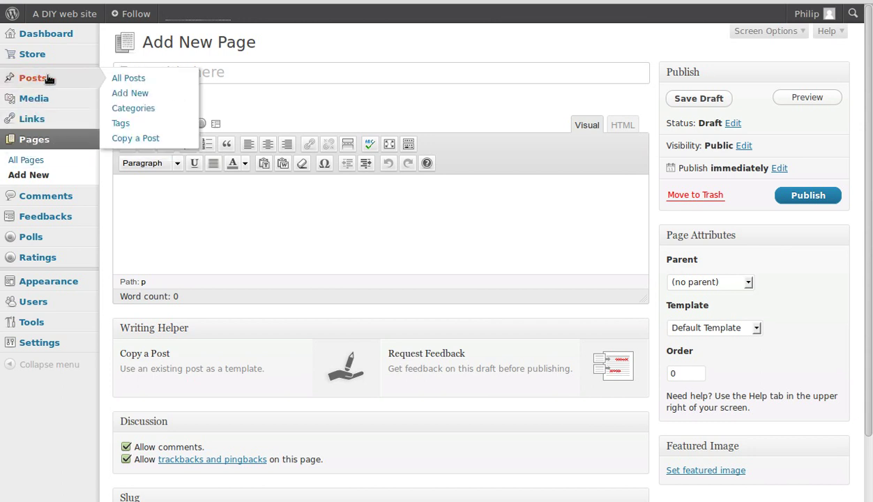
mouse_move(134, 108)
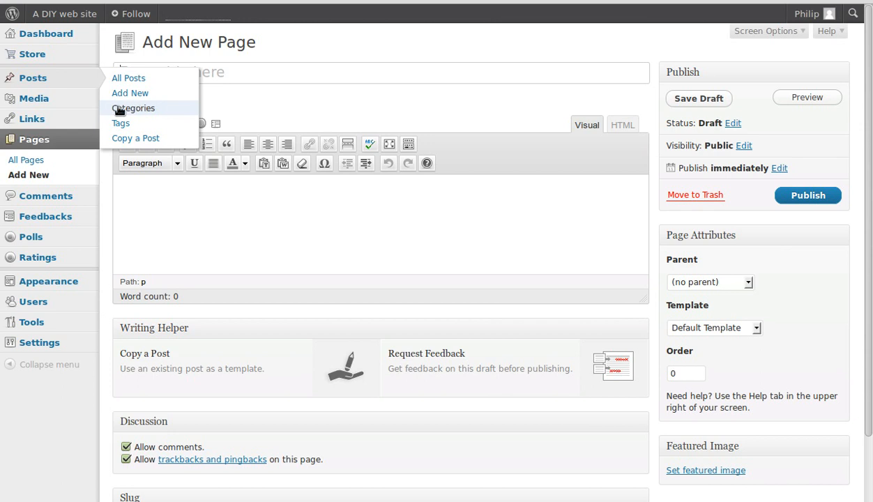
mouse_move(363, 110)
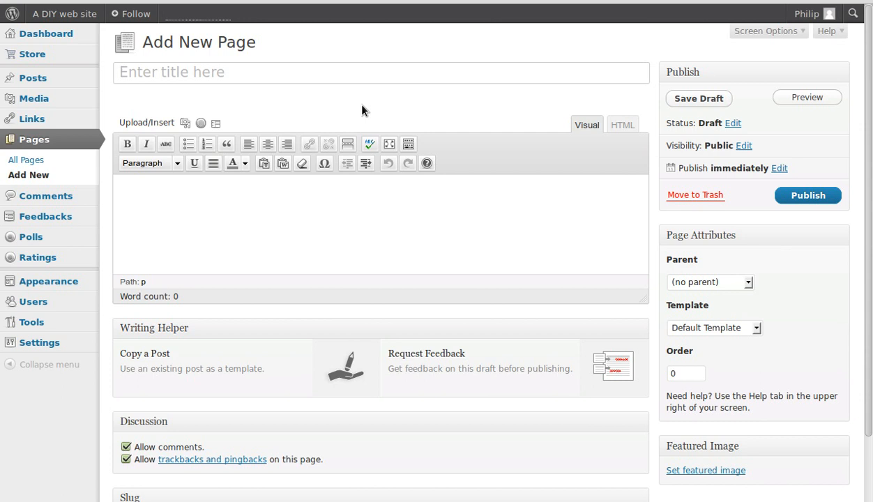
mouse_move(416, 110)
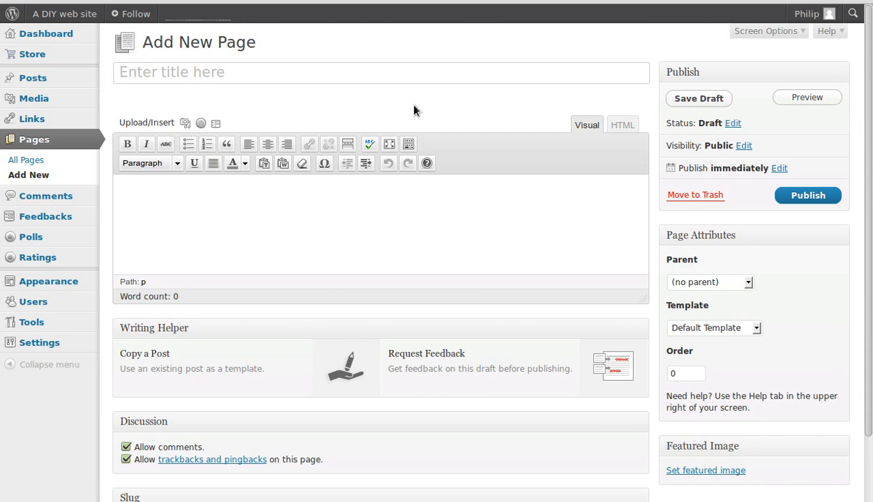
mouse_move(500, 116)
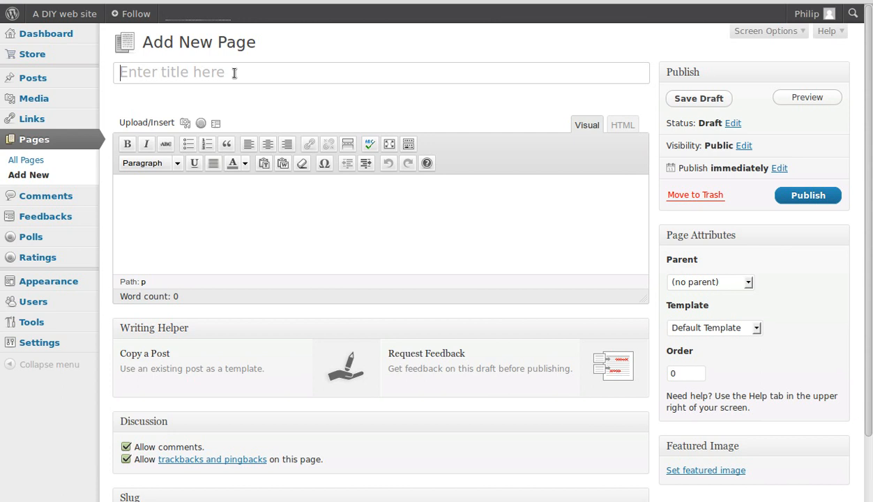
Title the page 'My new page' and place the cursor in the body.
text(My n)
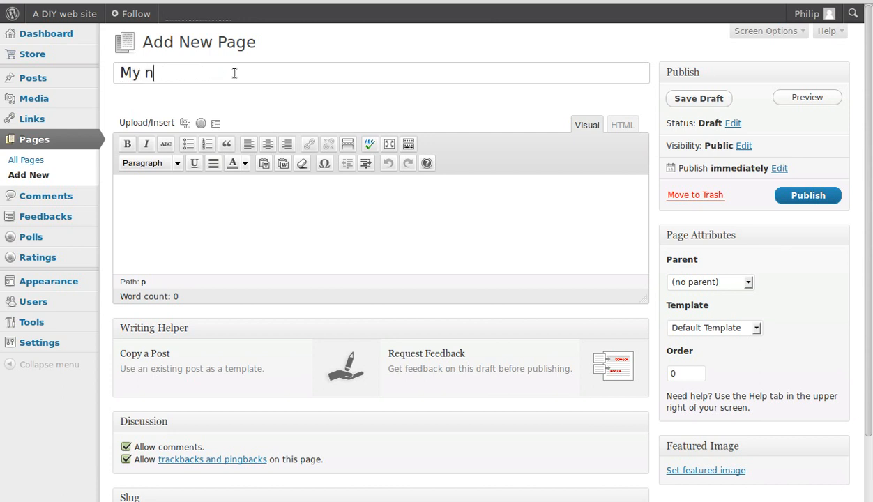
text(ew page)
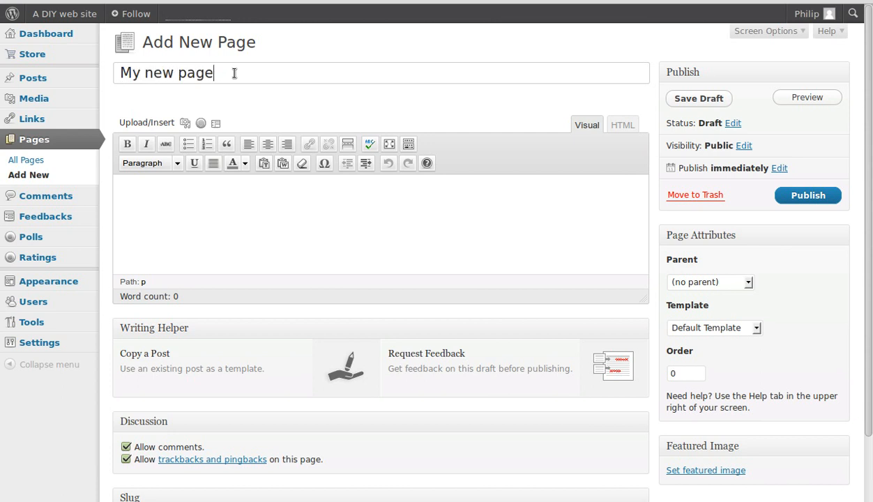
mouse_move(200, 83)
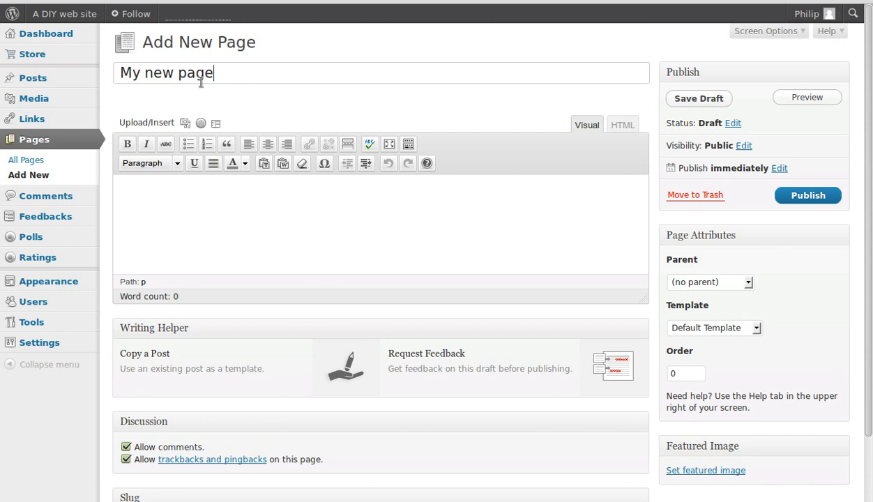
mouse_move(311, 207)
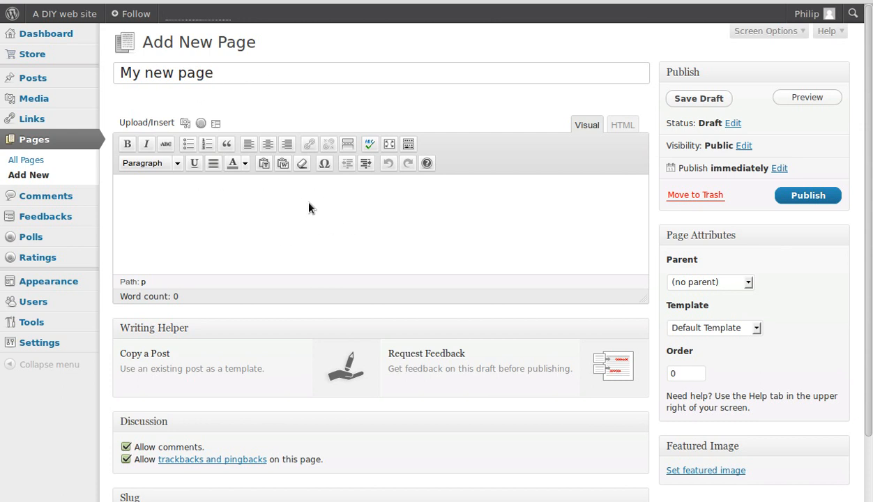
click(698, 98)
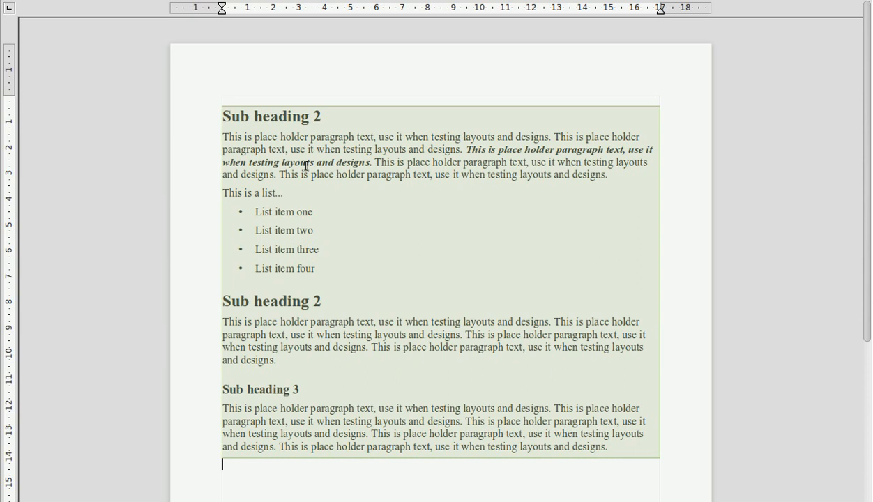
mouse_move(279, 357)
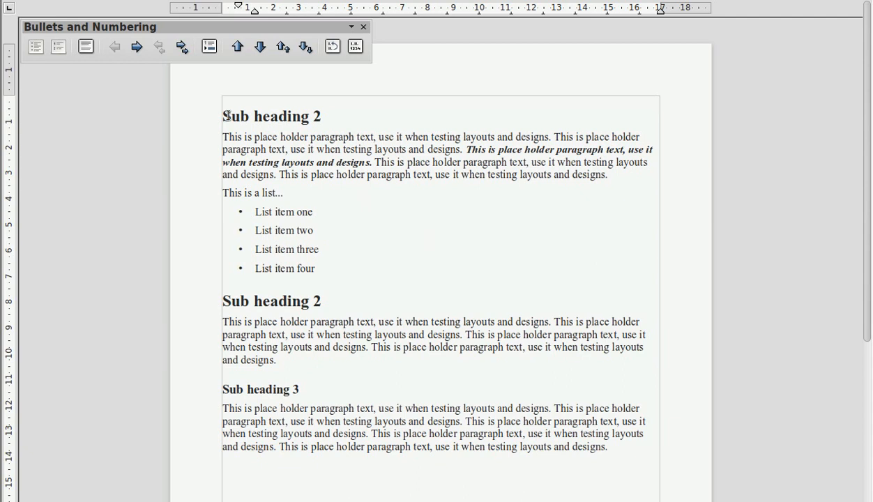
mouse_move(331, 299)
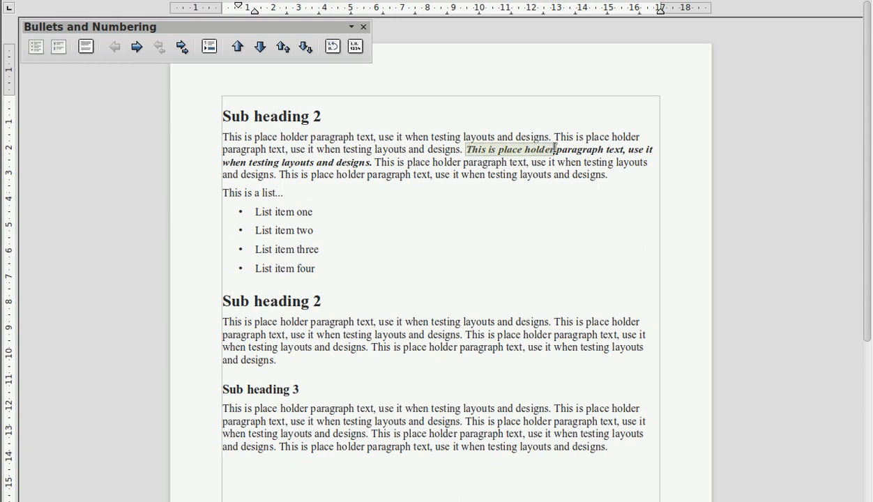
Copy the sample headings, bold-italic text and list from the Writer document.
click(362, 26)
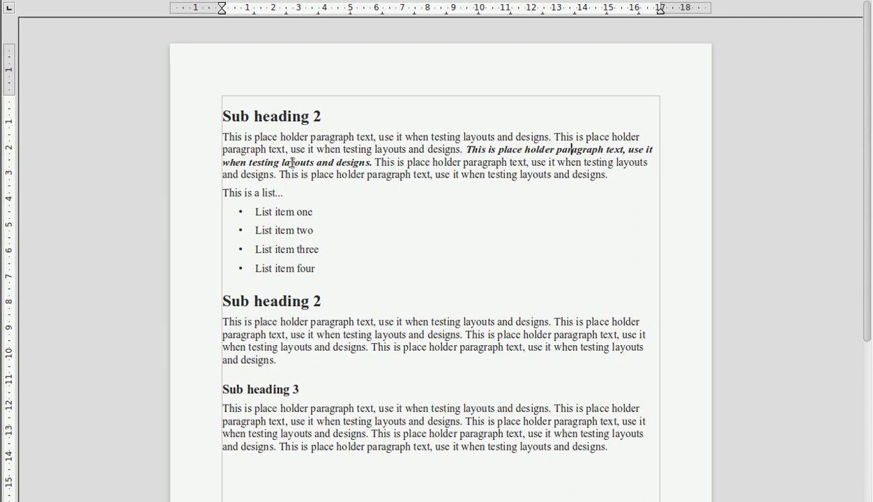
mouse_move(639, 459)
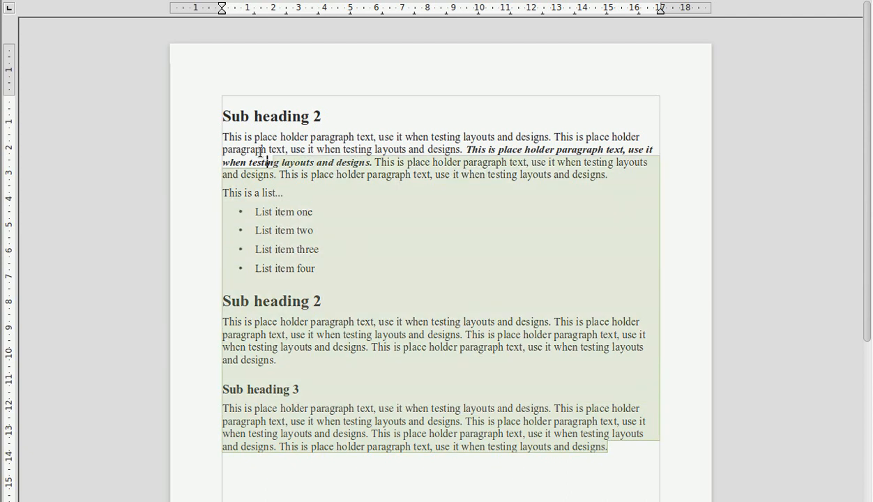
right_click(261, 153)
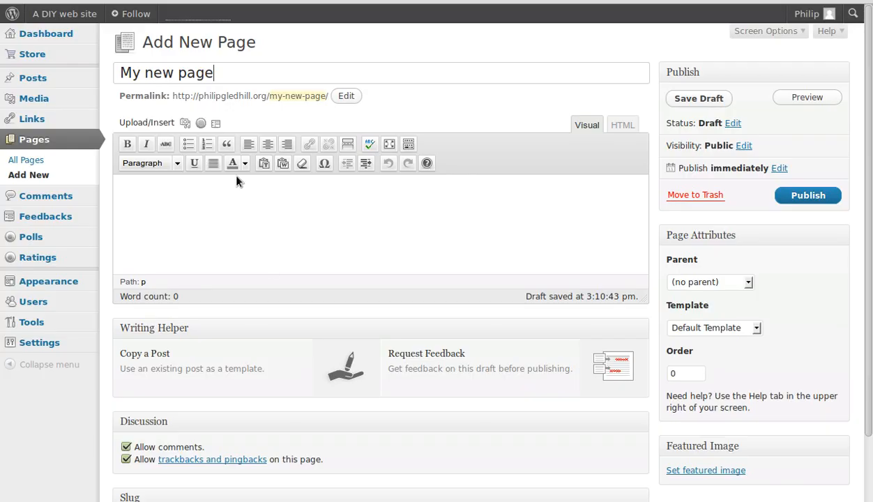
mouse_move(283, 163)
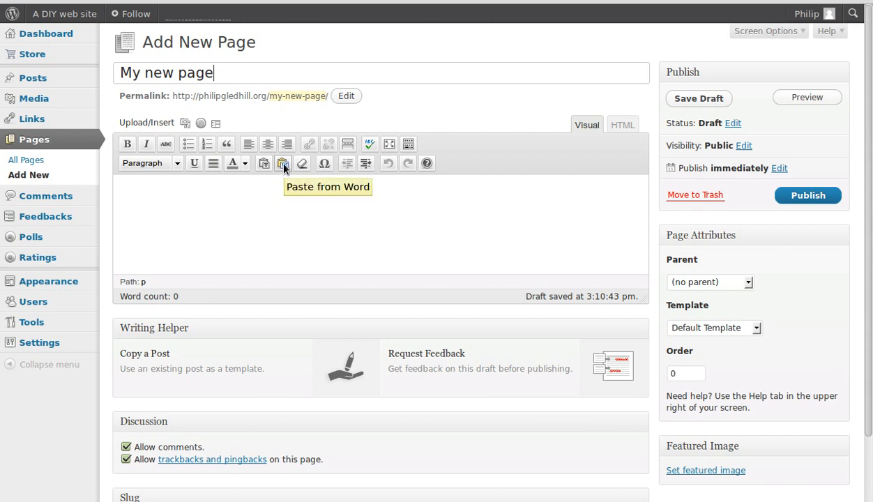
Open the Paste from Word window over the My new page editor.
click(283, 164)
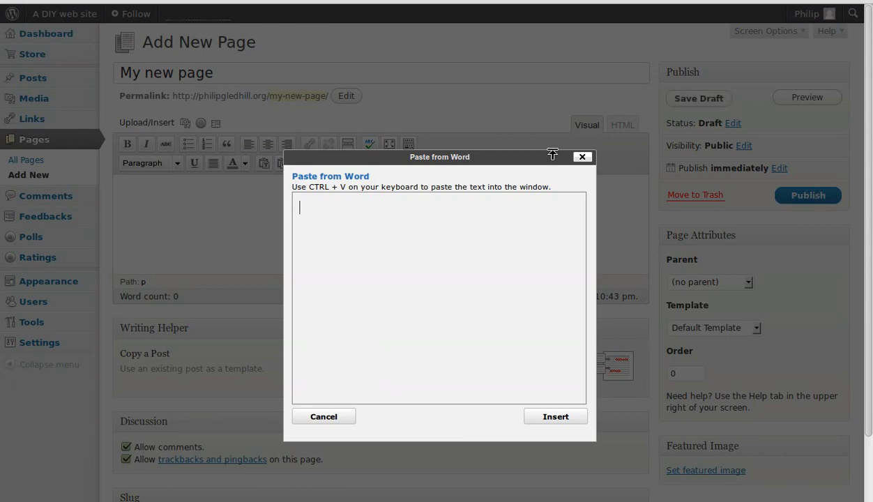
Paste the copied Writer content into Paste from Word and insert it.
key(ctrl+v)
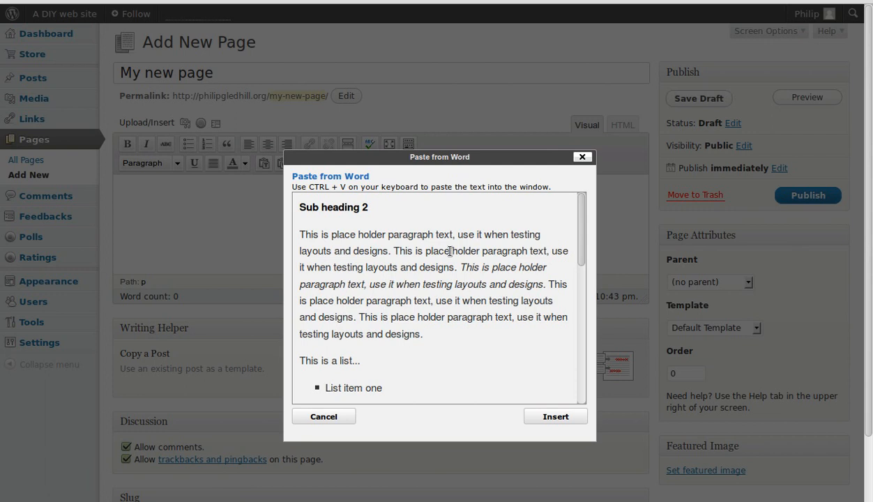
scroll(down, 3)
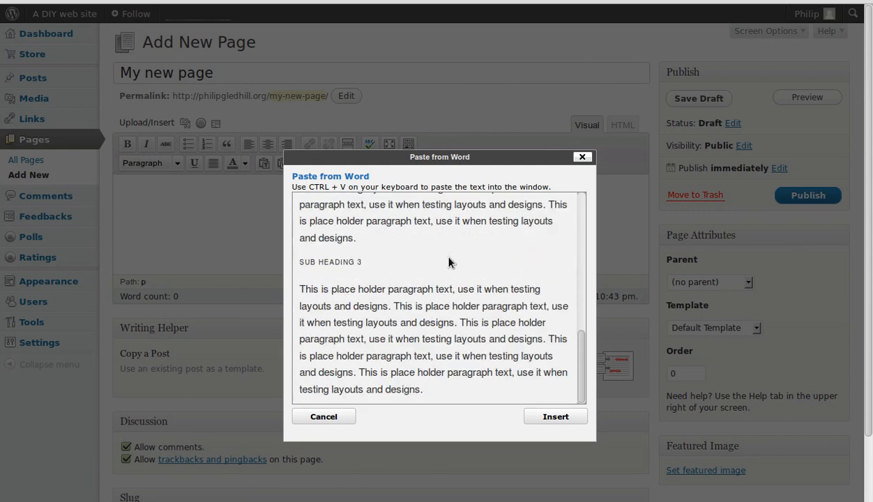
mouse_move(555, 417)
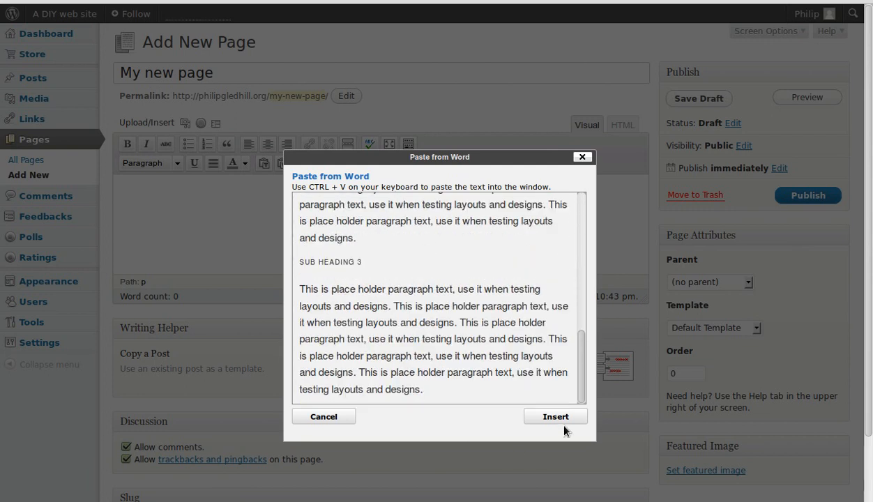
click(554, 416)
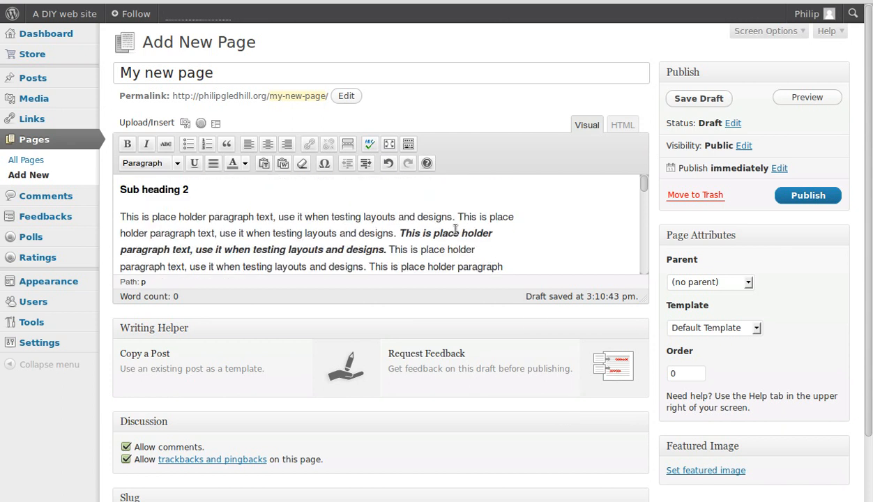
mouse_move(817, 117)
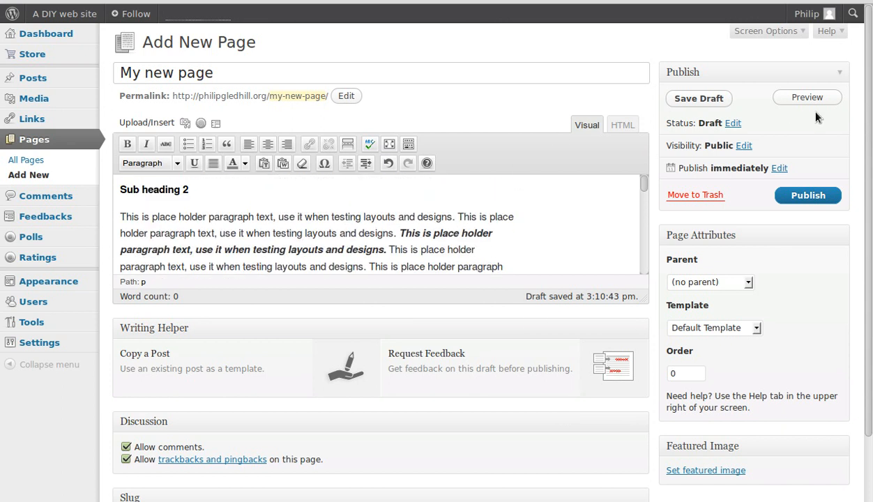
mouse_move(807, 97)
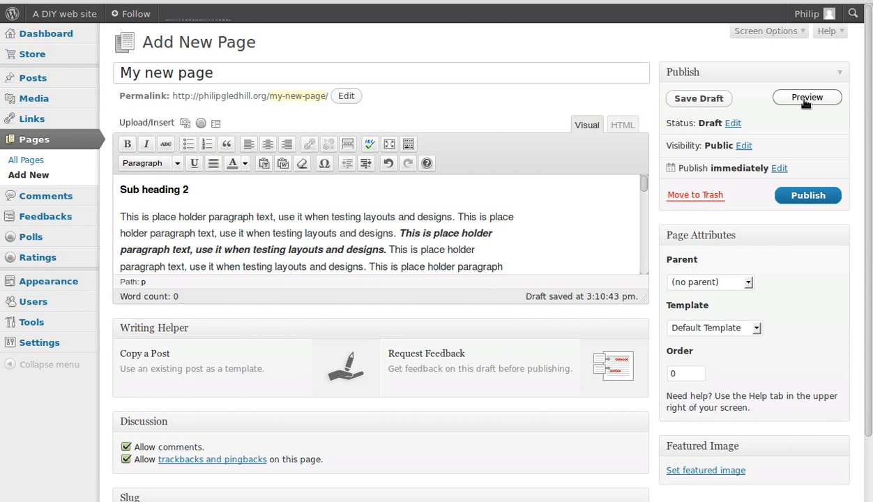
Preview My new page, scrolling through it and selecting the heading and bold-italic text.
click(807, 97)
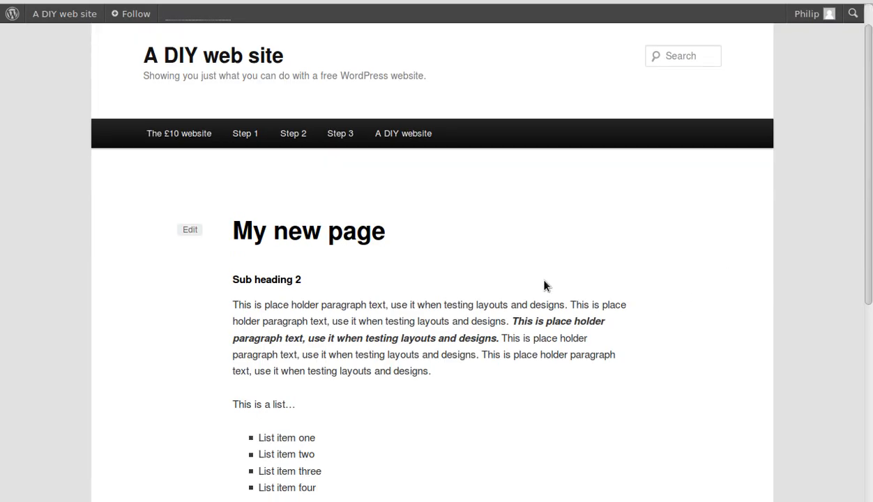
scroll(down, 3)
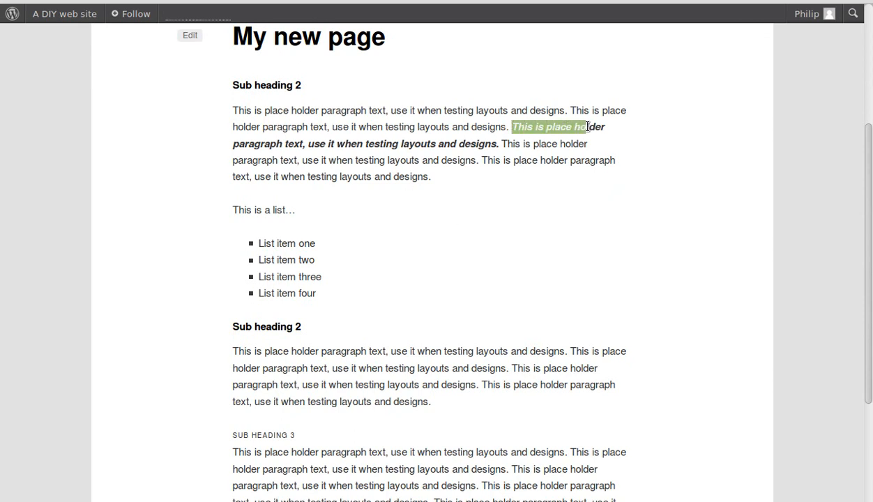
drag(588, 127, 492, 144)
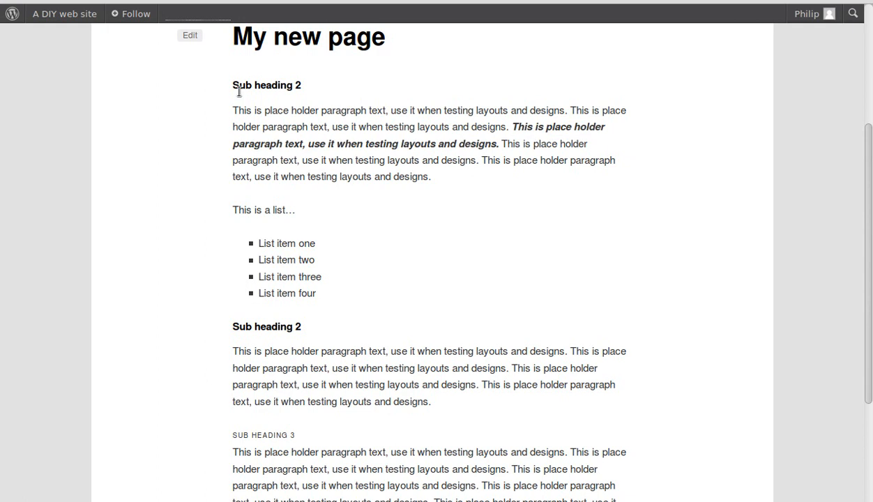
double_click(266, 85)
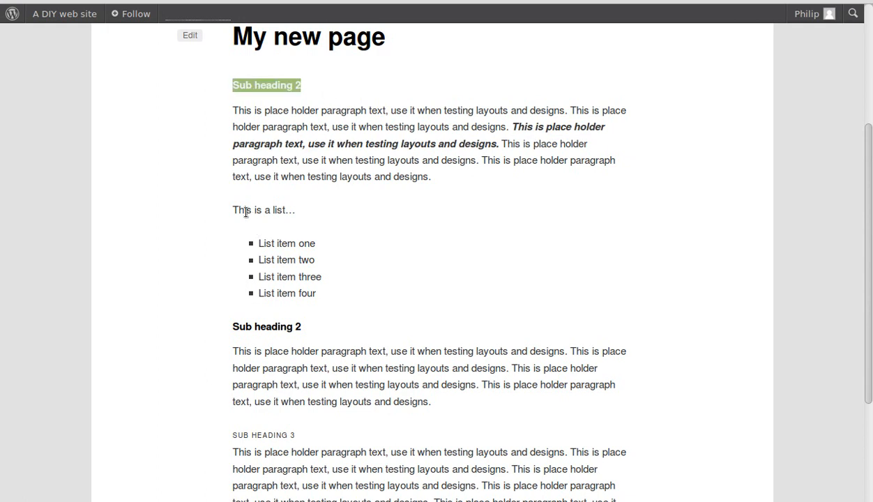
scroll(down, 3)
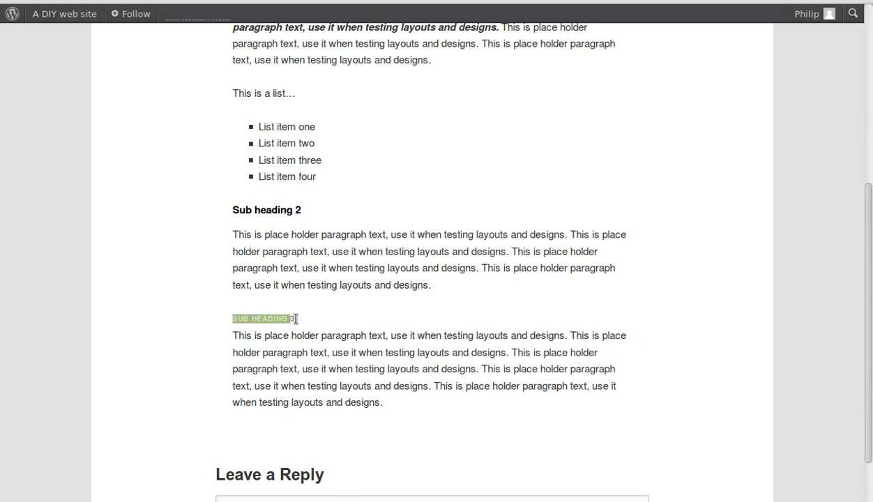
scroll(down, 3)
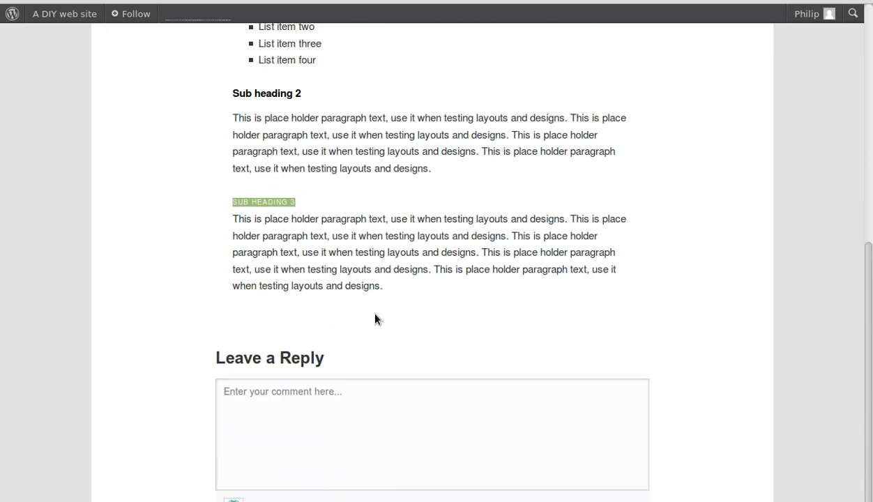
scroll(up, 3)
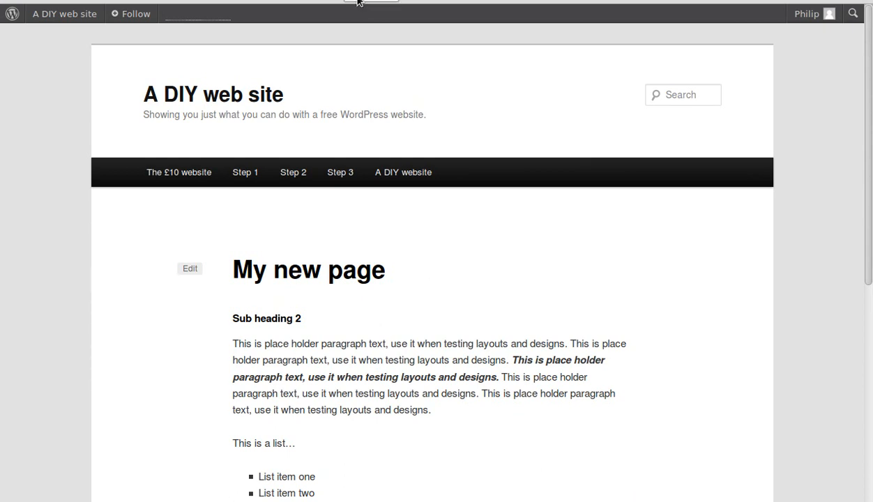
Return to the editor, show the Kitchen Sink row, and switch to HTML view.
click(190, 268)
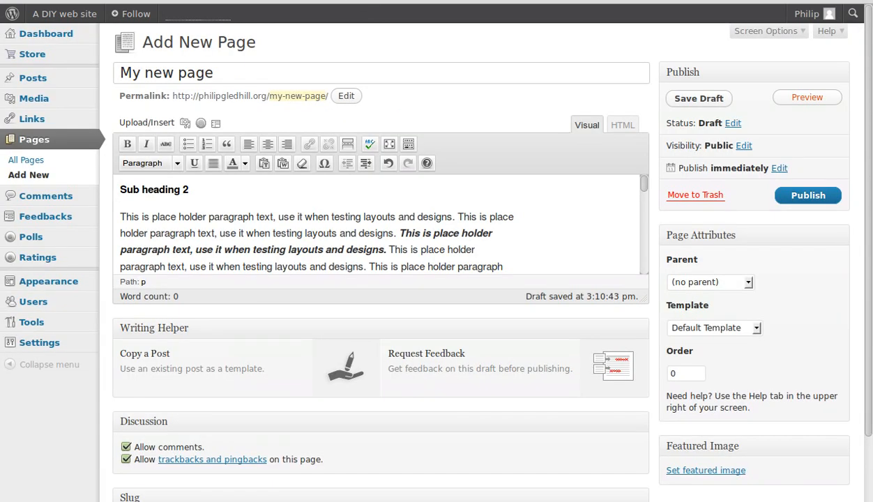
mouse_move(432, 188)
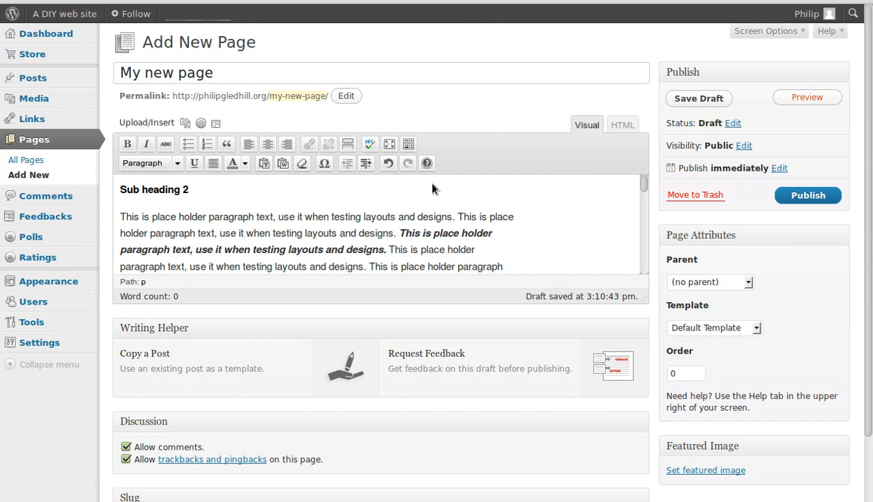
mouse_move(375, 203)
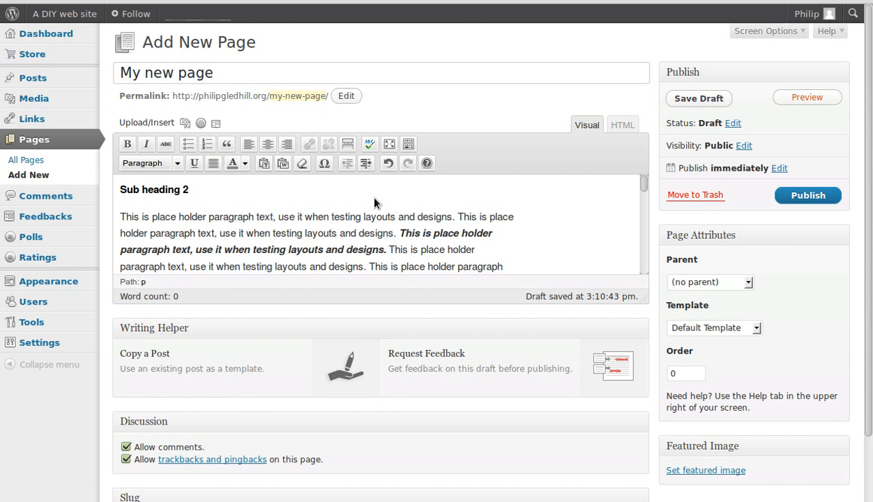
mouse_move(367, 209)
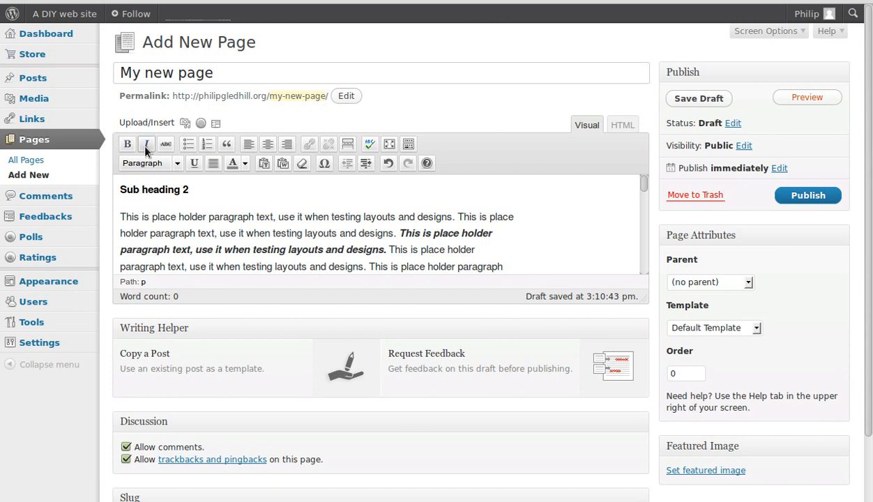
mouse_move(188, 143)
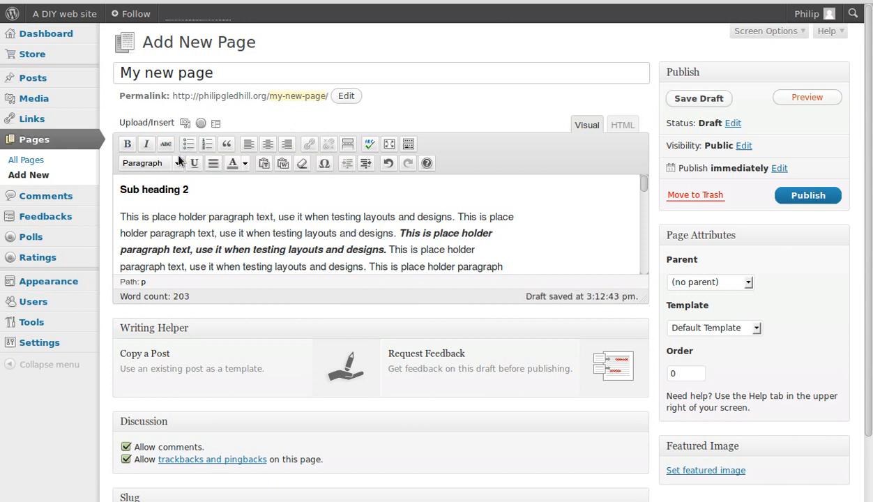
mouse_move(226, 143)
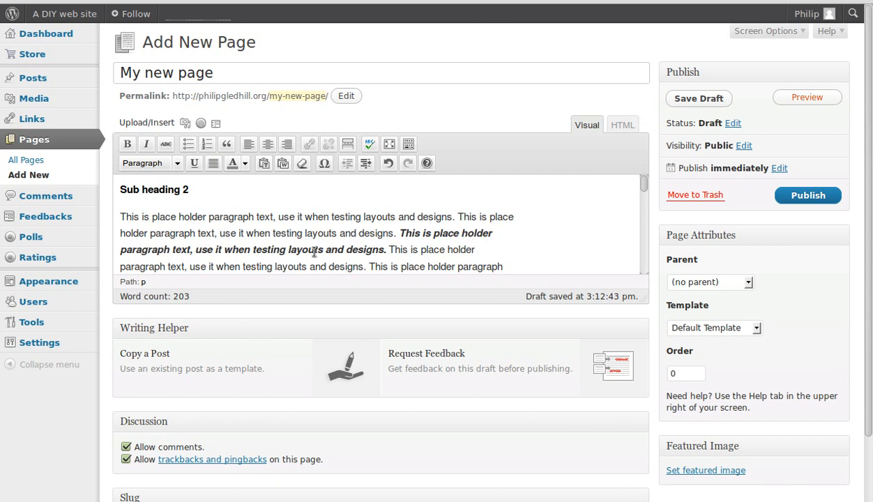
mouse_move(278, 166)
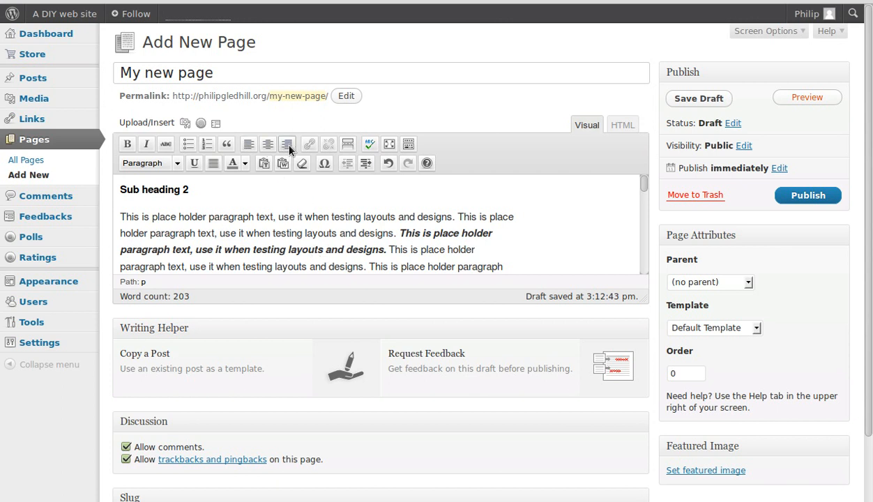
mouse_move(309, 145)
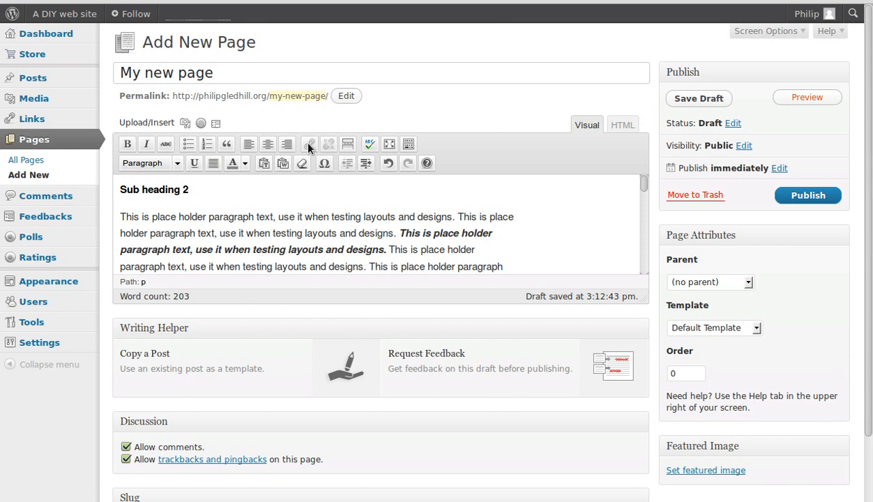
mouse_move(439, 133)
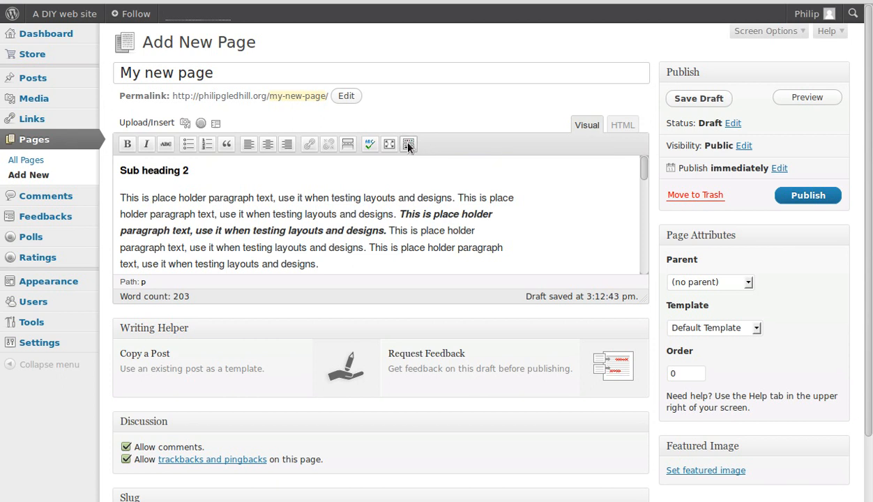
click(409, 144)
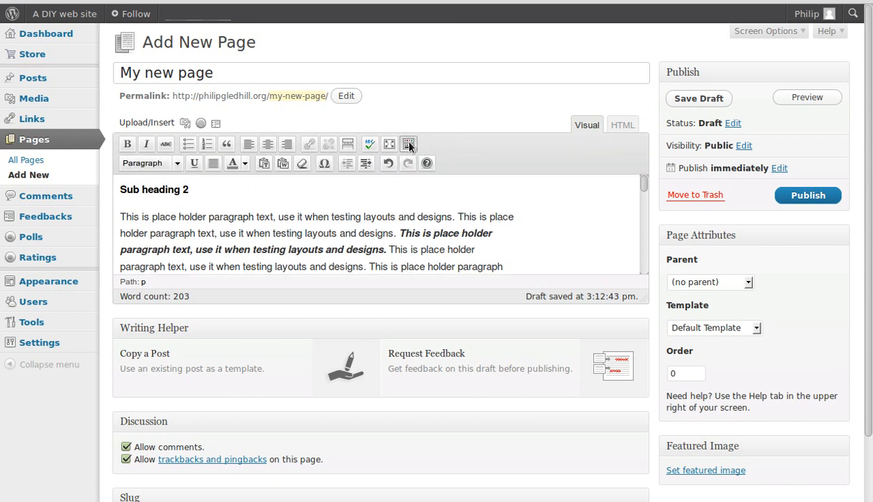
click(409, 144)
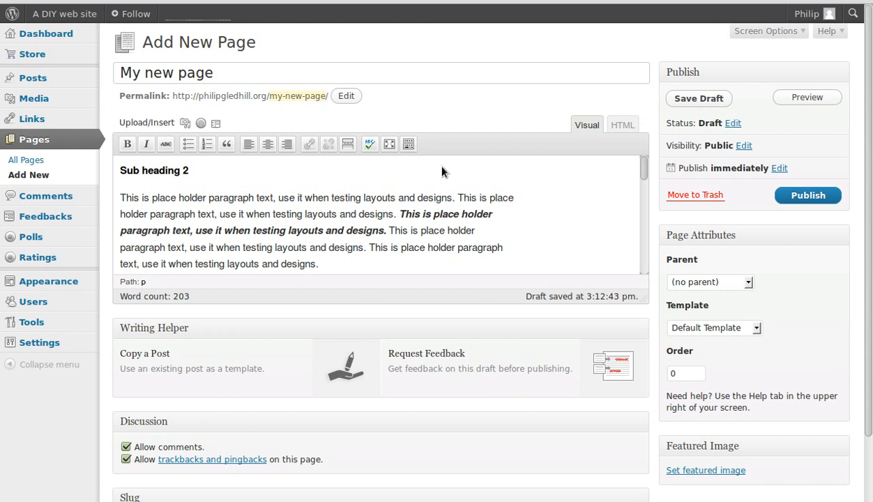
click(409, 143)
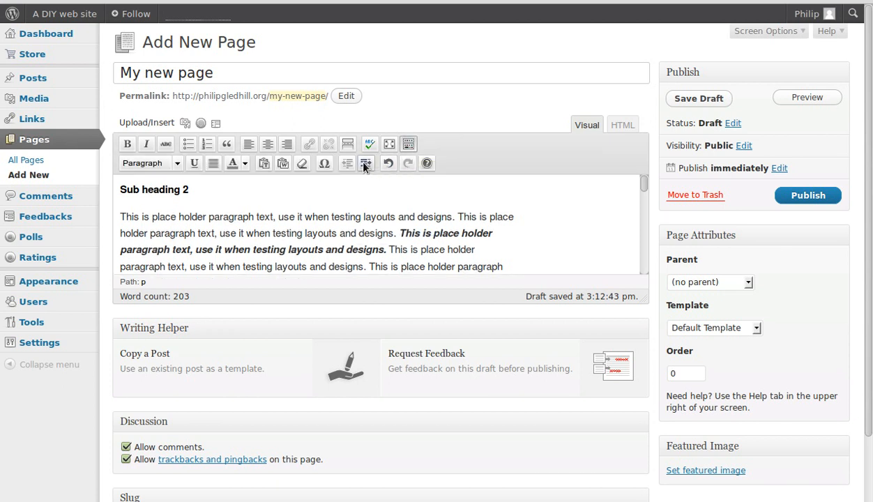
mouse_move(366, 163)
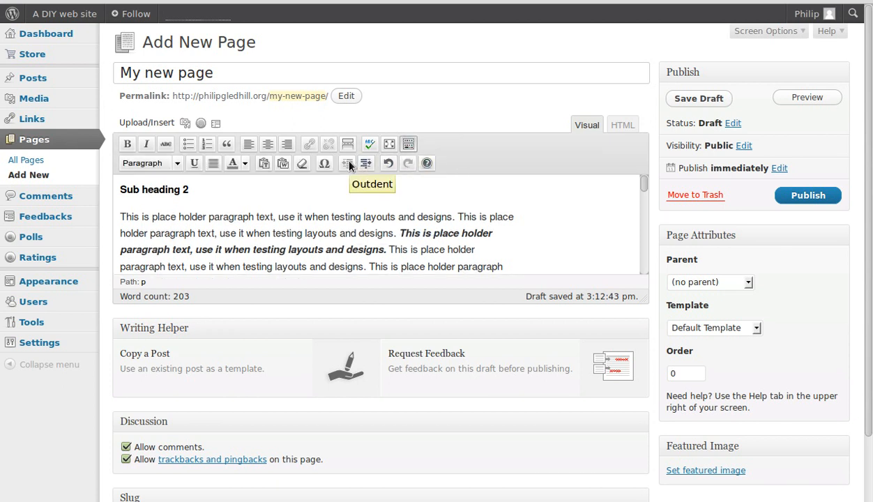
click(621, 125)
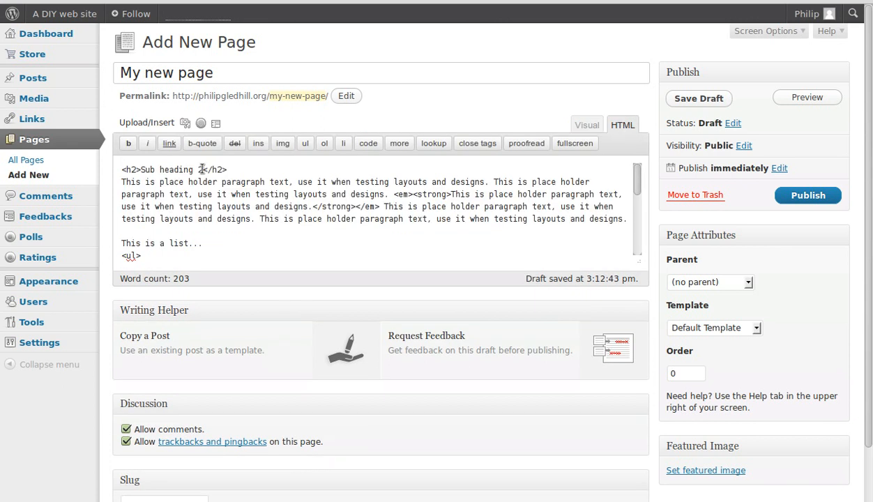
Inspect the h2 and emphasis markup, then return to the Visual editor.
double_click(214, 170)
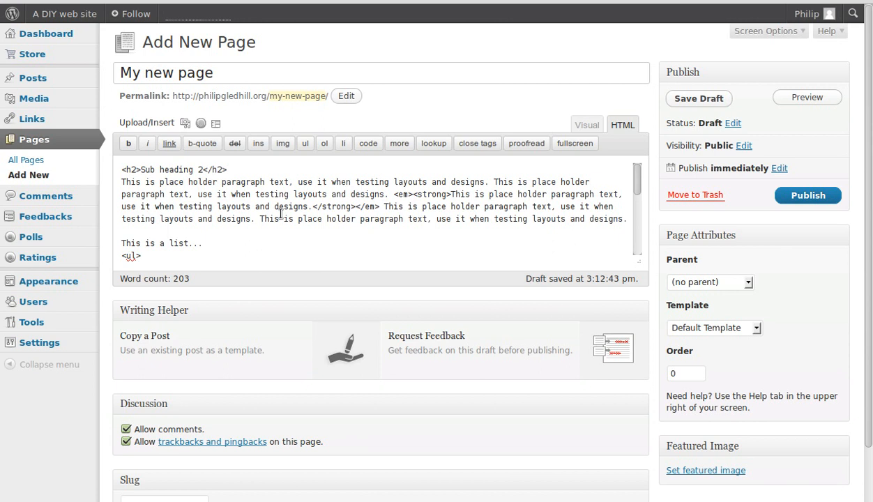
double_click(335, 207)
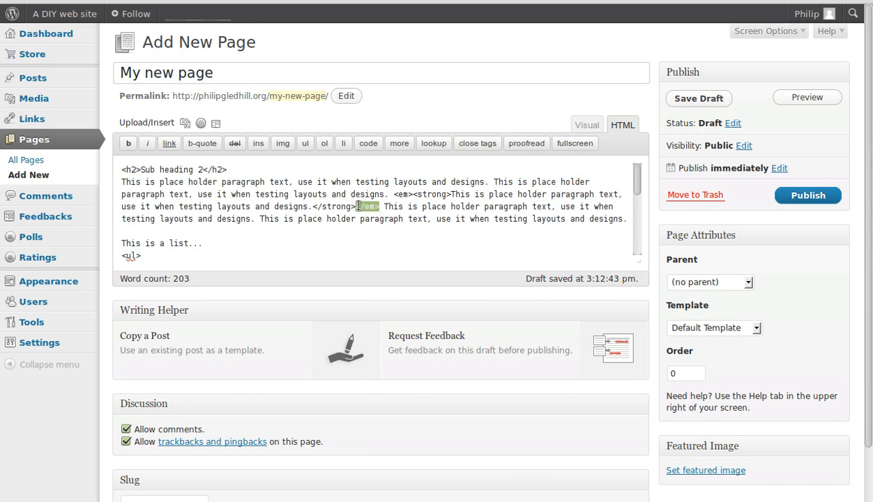
click(387, 230)
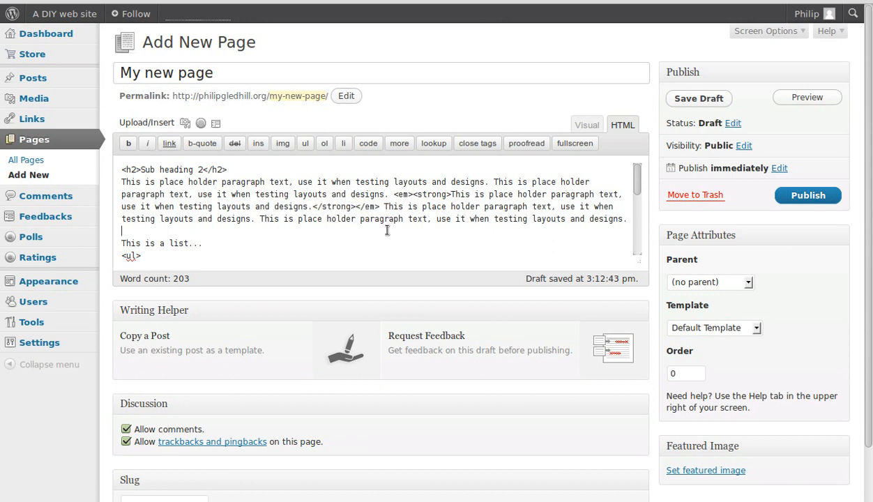
mouse_move(279, 196)
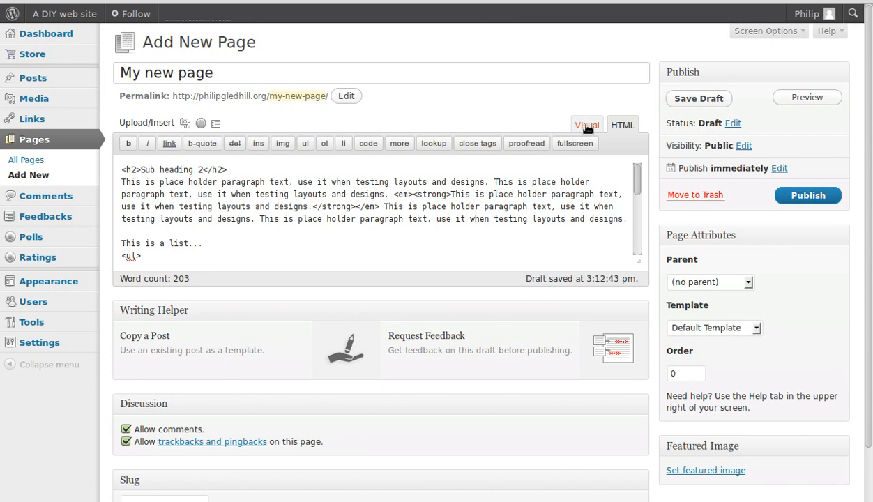
click(587, 125)
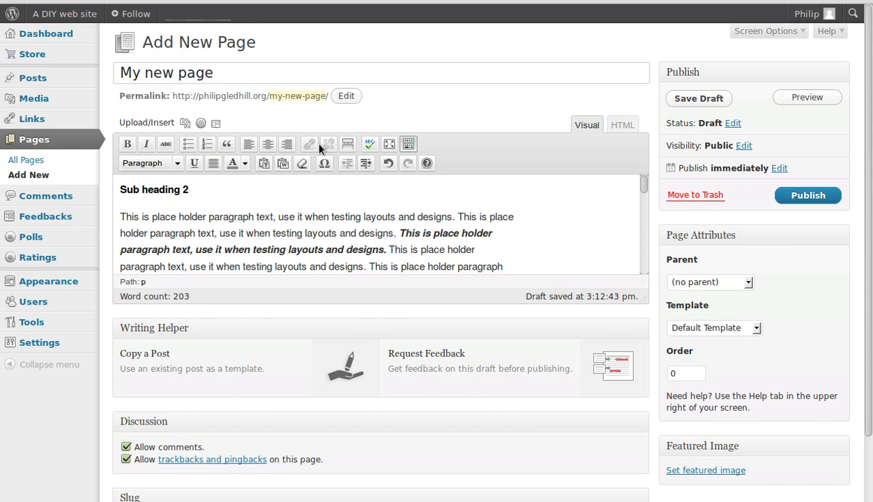
mouse_move(348, 143)
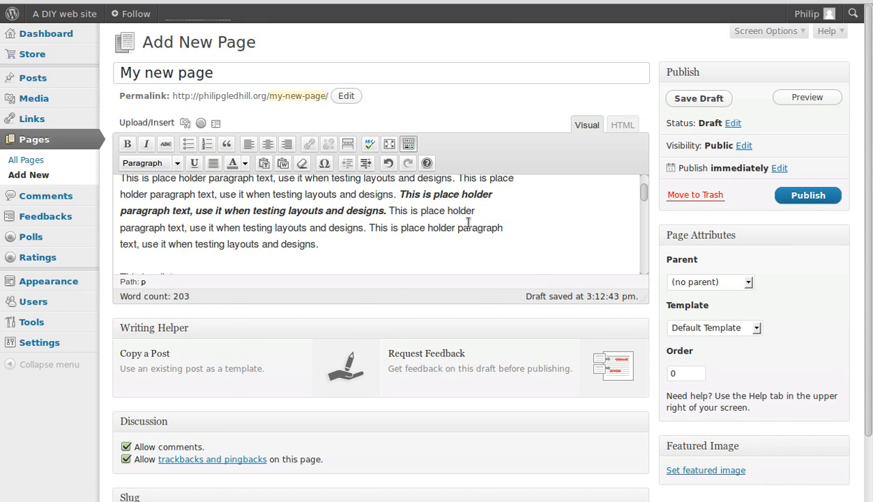
Insert a More tag right after the bold-italic sentence under Sub heading 2.
scroll(up, 3)
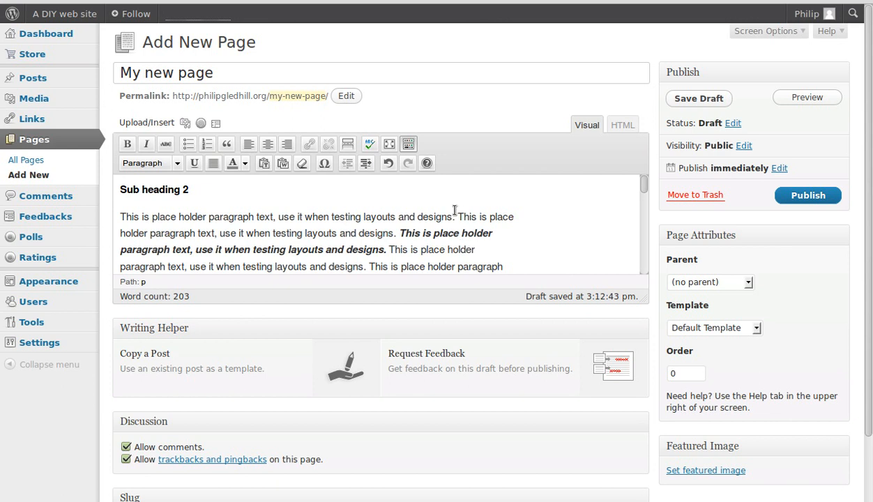
mouse_move(348, 144)
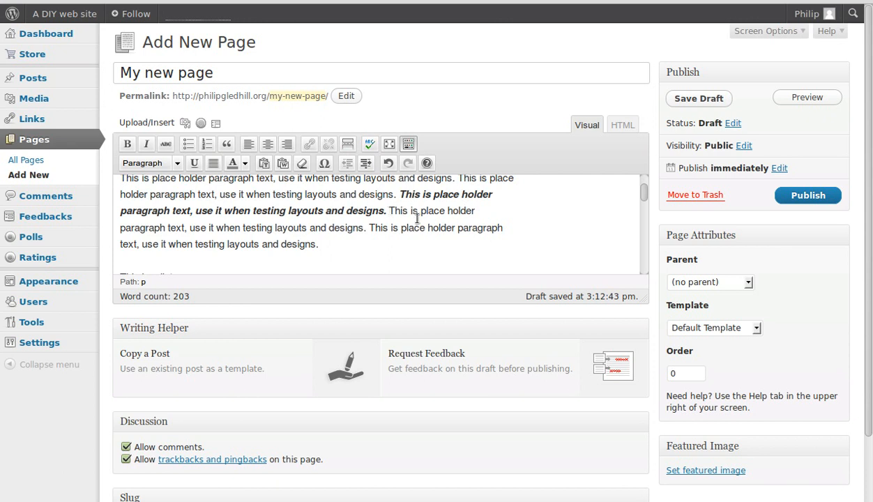
click(348, 144)
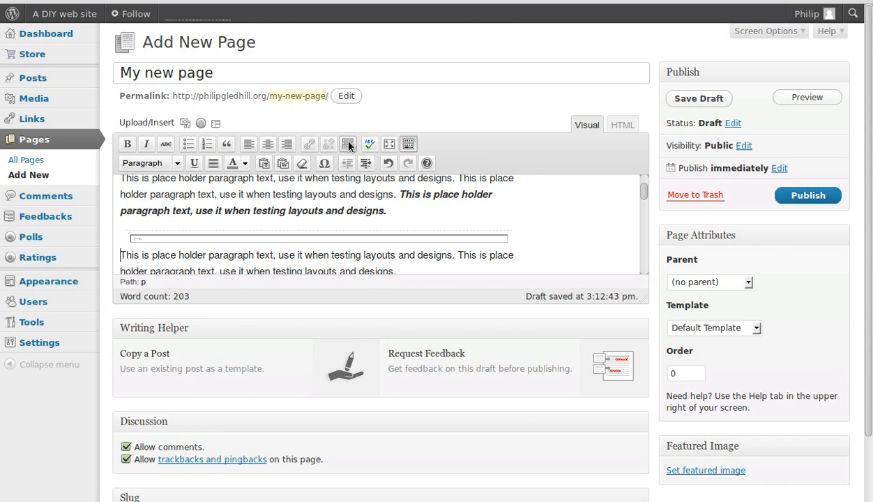
click(347, 144)
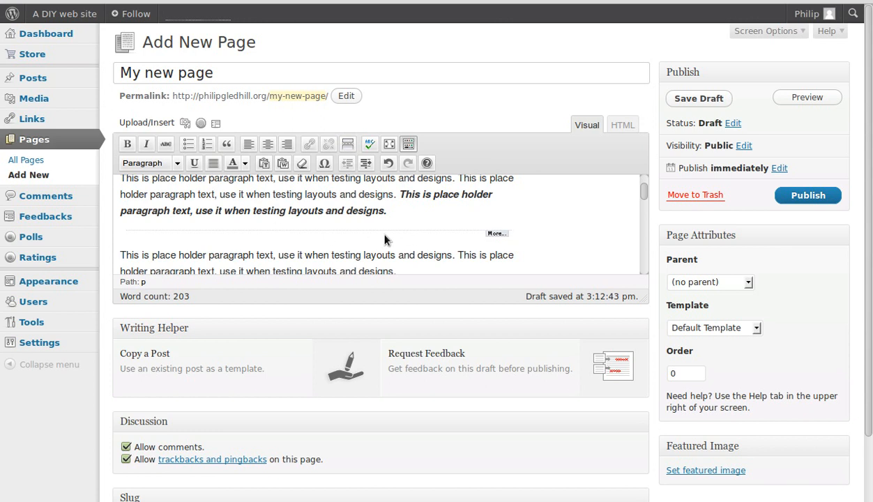
scroll(up, 3)
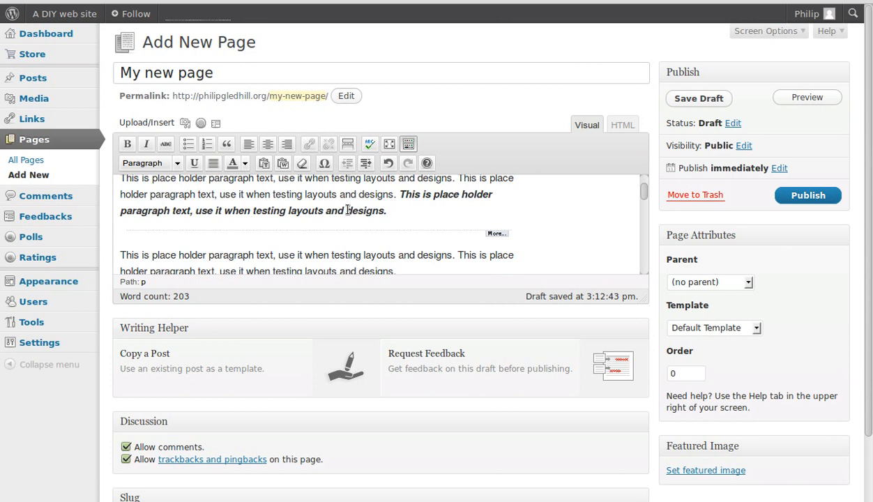
scroll(up, 3)
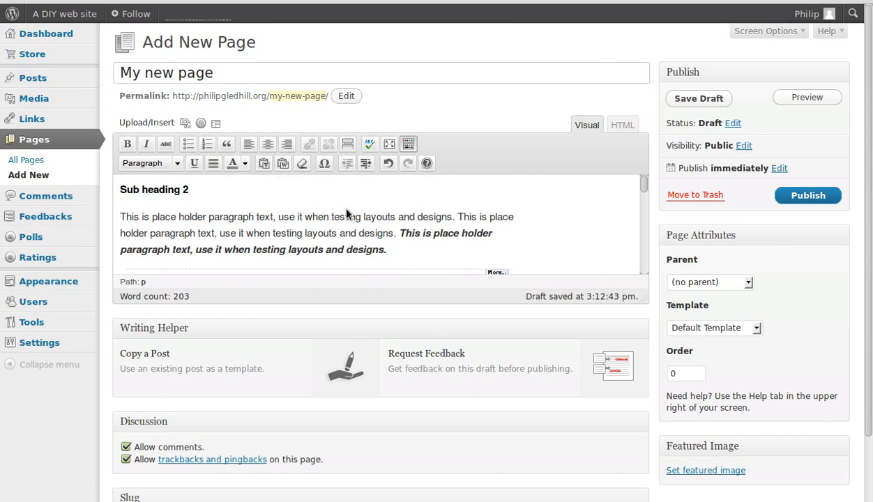
mouse_move(422, 213)
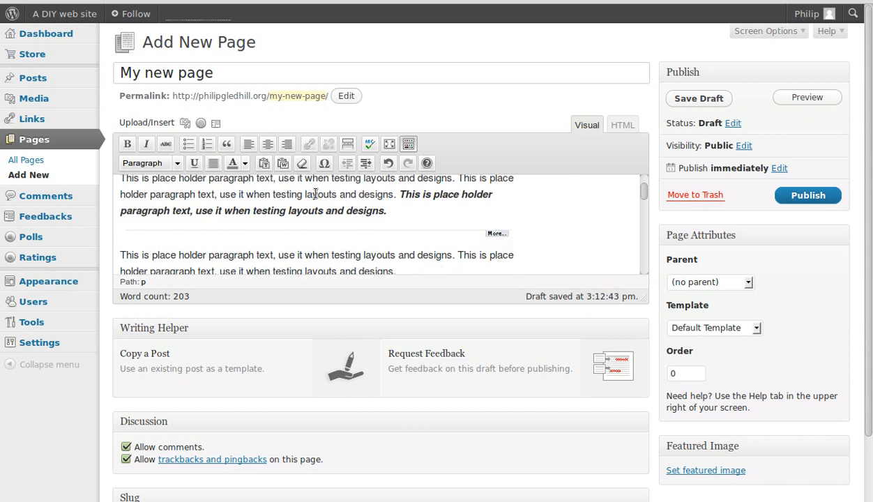
scroll(up, 3)
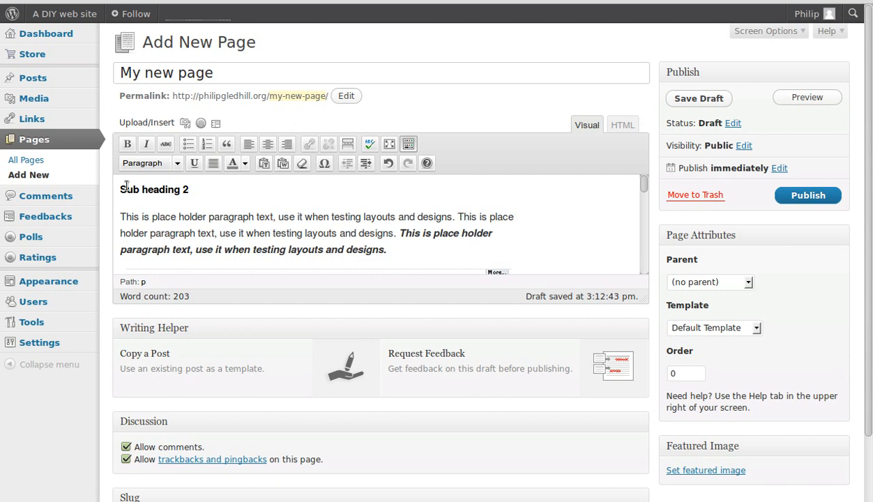
mouse_move(411, 256)
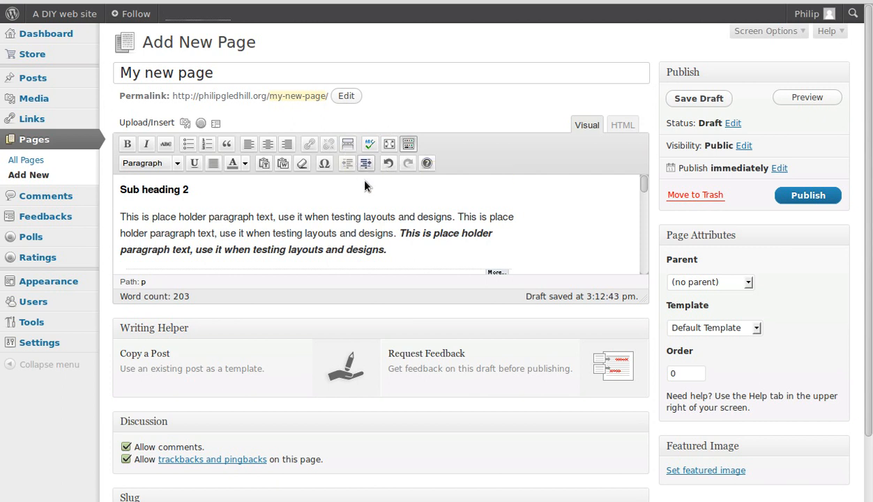
mouse_move(437, 202)
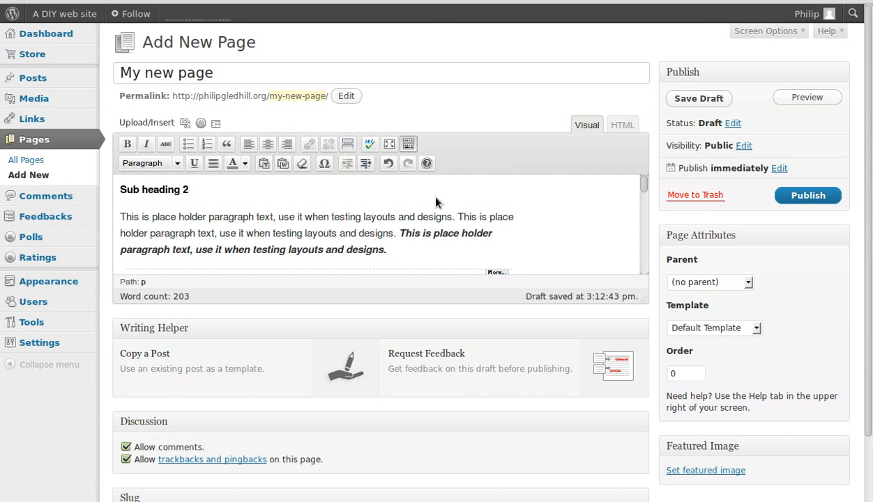
mouse_move(389, 143)
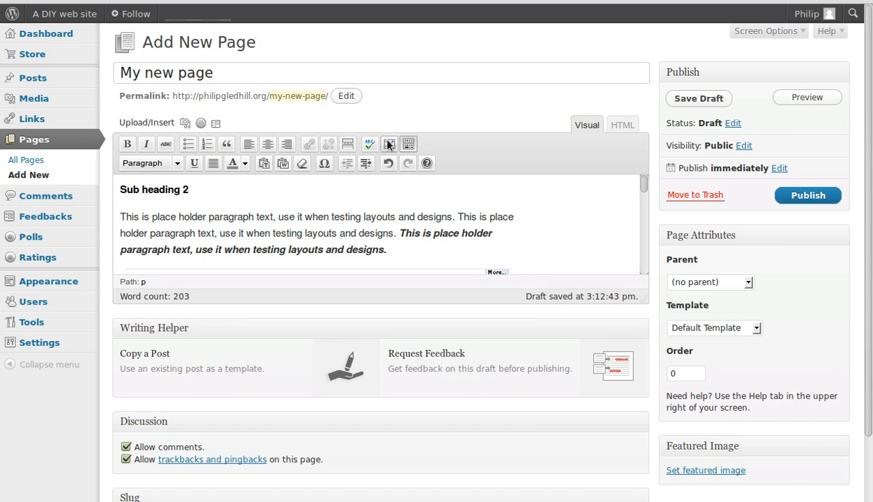
click(409, 144)
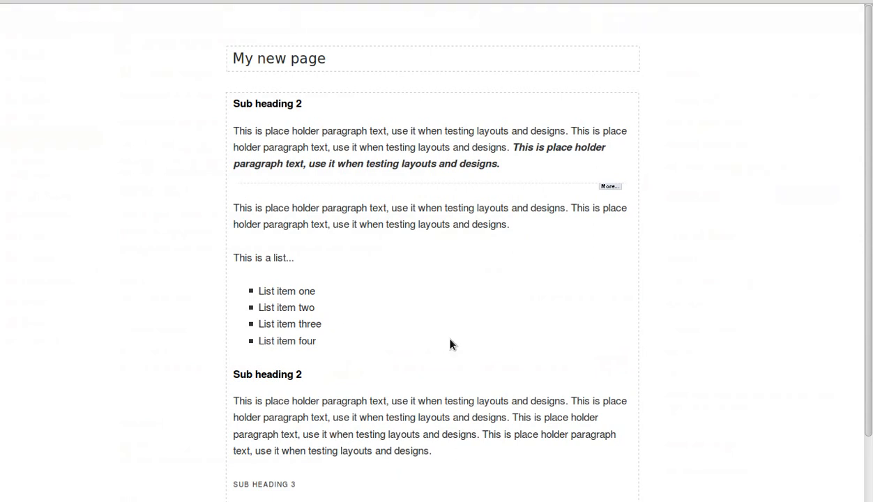
mouse_move(672, 240)
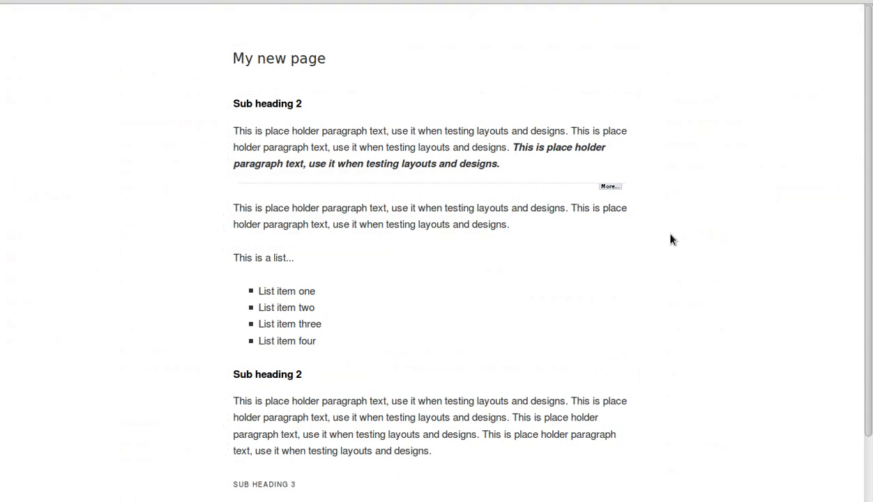
mouse_move(306, 337)
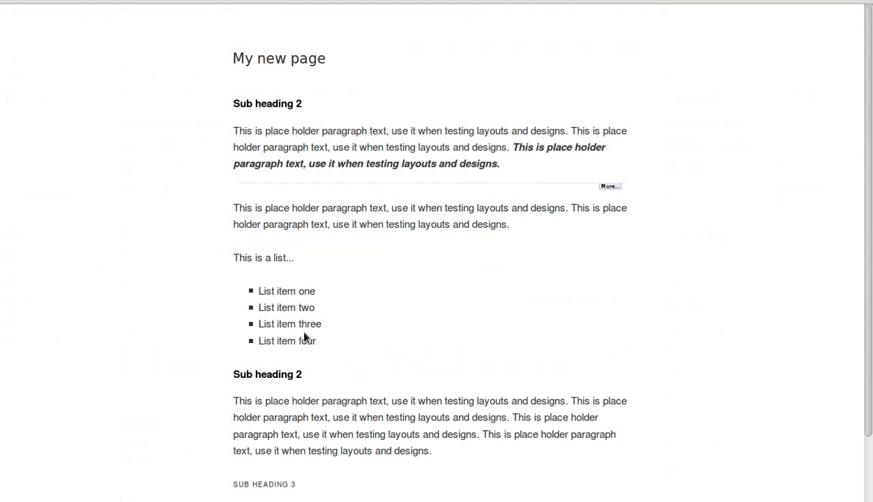
mouse_move(351, 363)
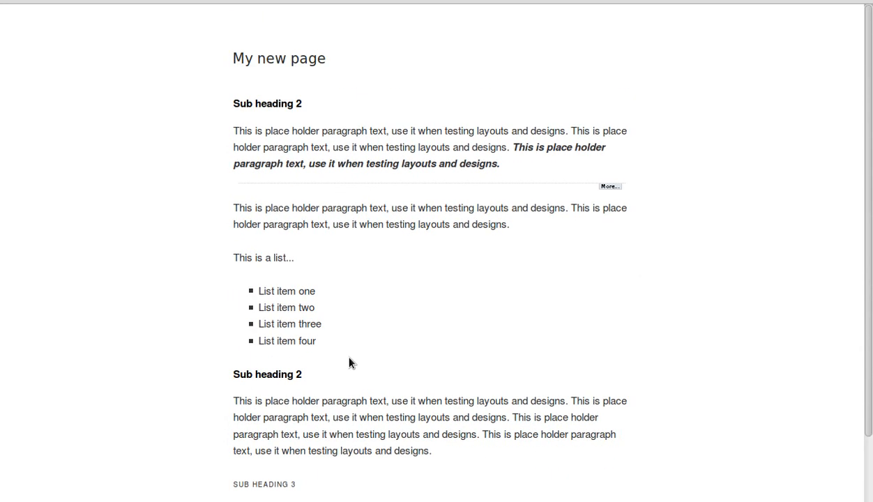
mouse_move(450, 200)
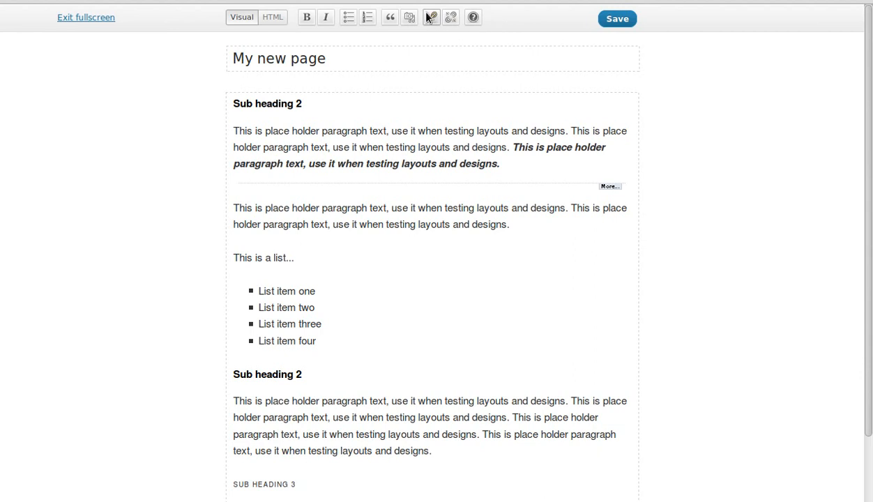
mouse_move(85, 17)
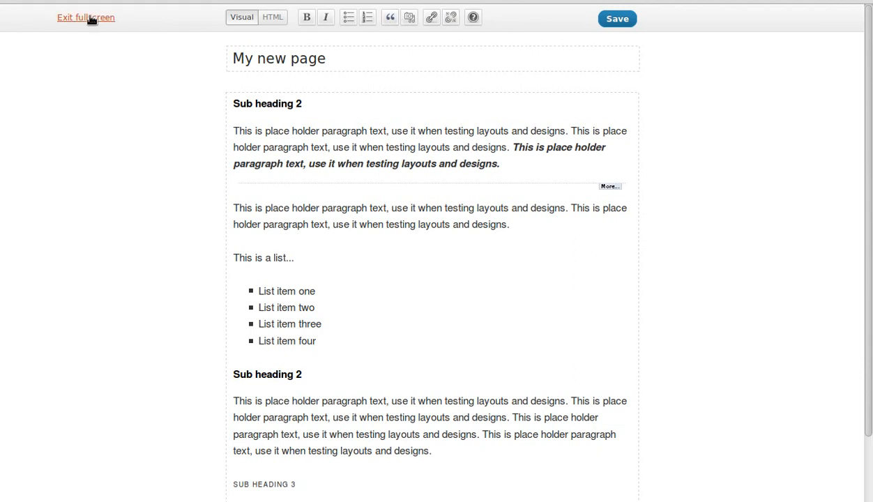
mouse_move(757, 333)
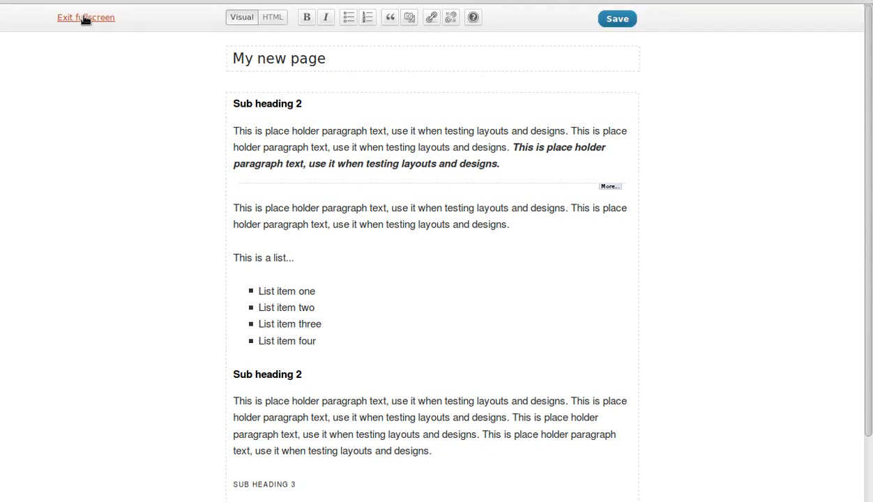
click(86, 17)
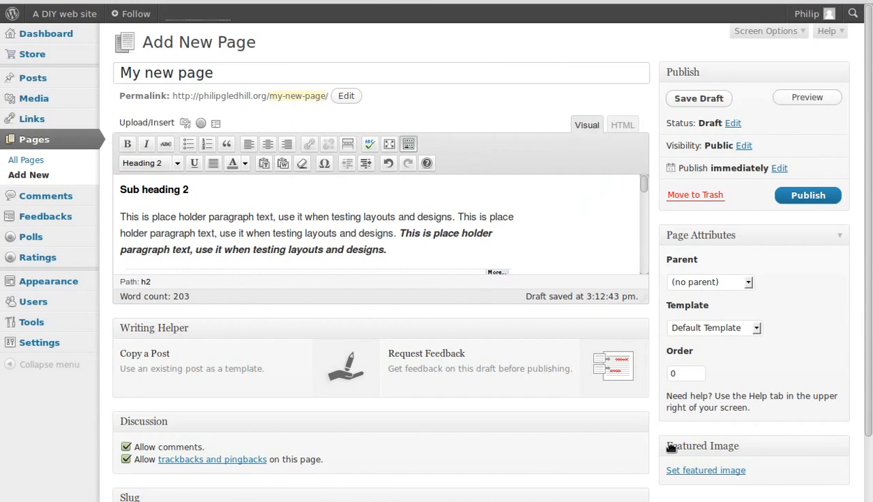
mouse_move(413, 201)
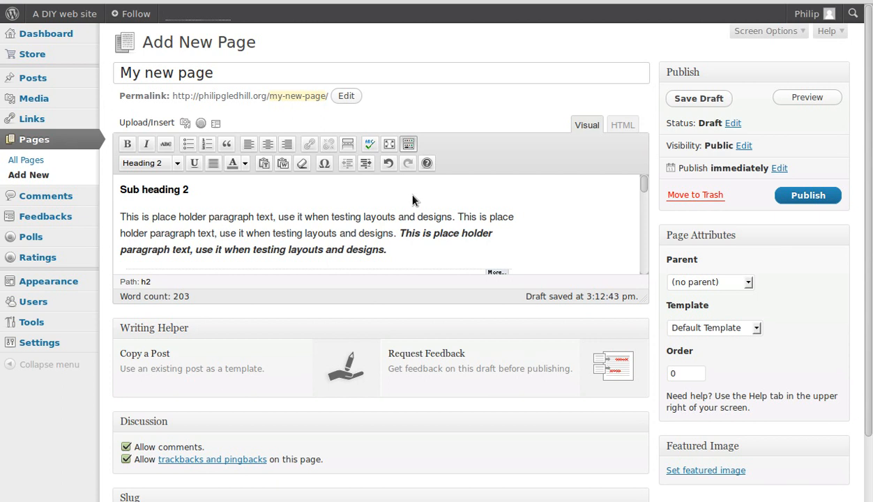
mouse_move(392, 214)
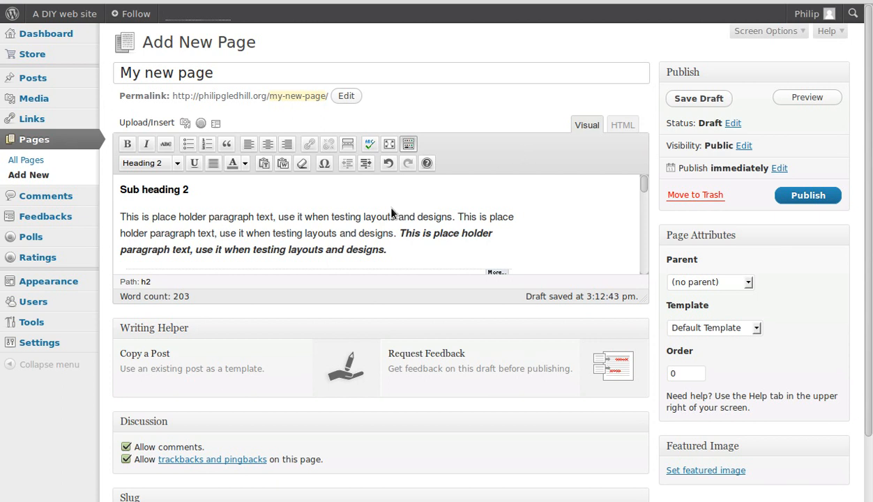
mouse_move(388, 163)
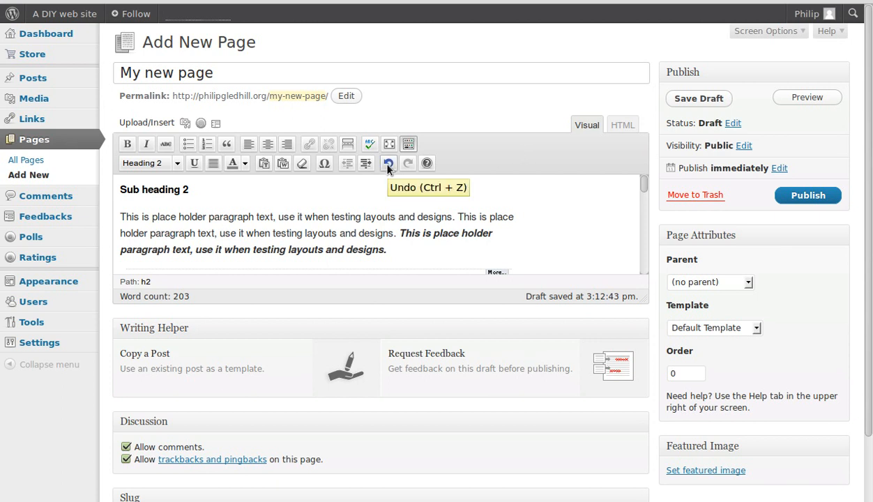
mouse_move(388, 163)
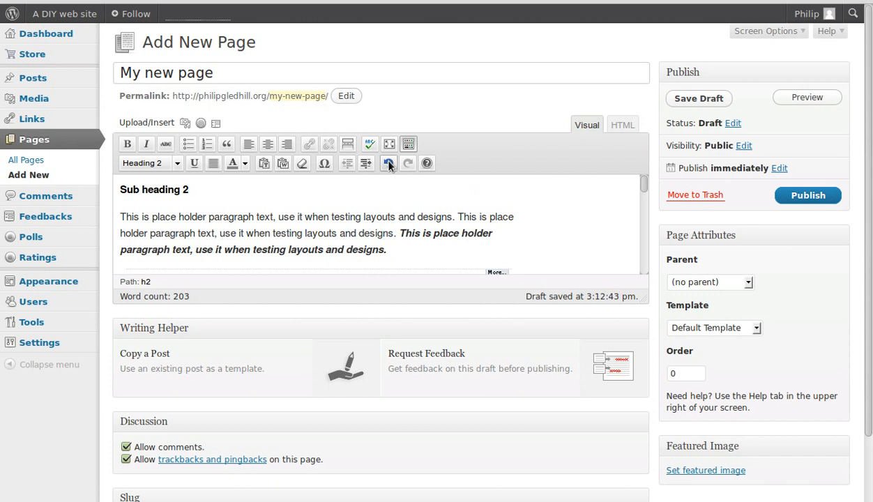
mouse_move(389, 164)
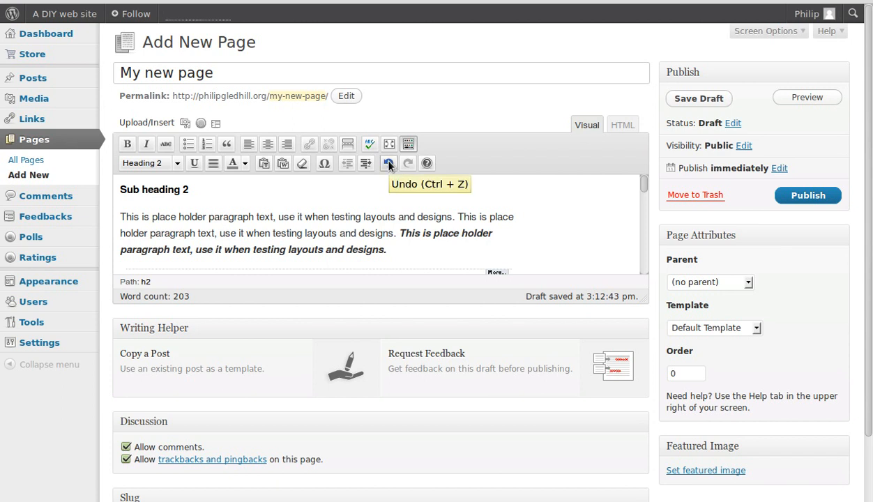
mouse_move(493, 236)
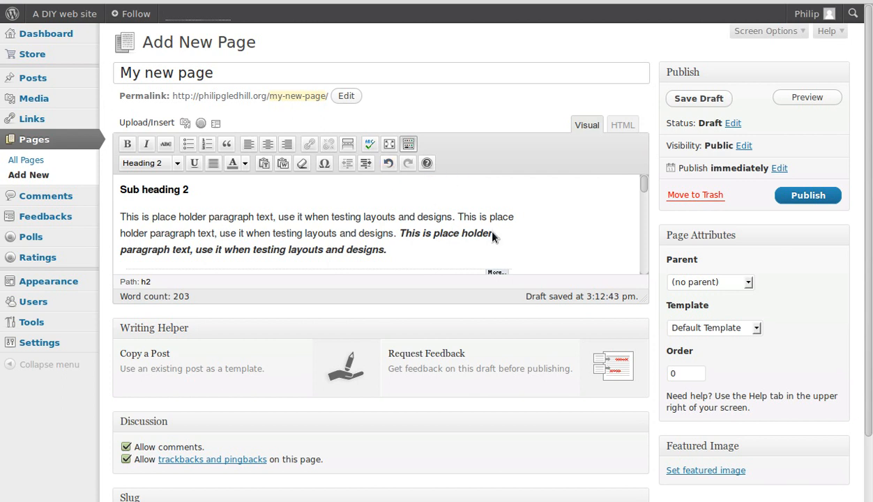
Scroll down the page editor to show the post-More paragraph and three-item list.
scroll(down, 3)
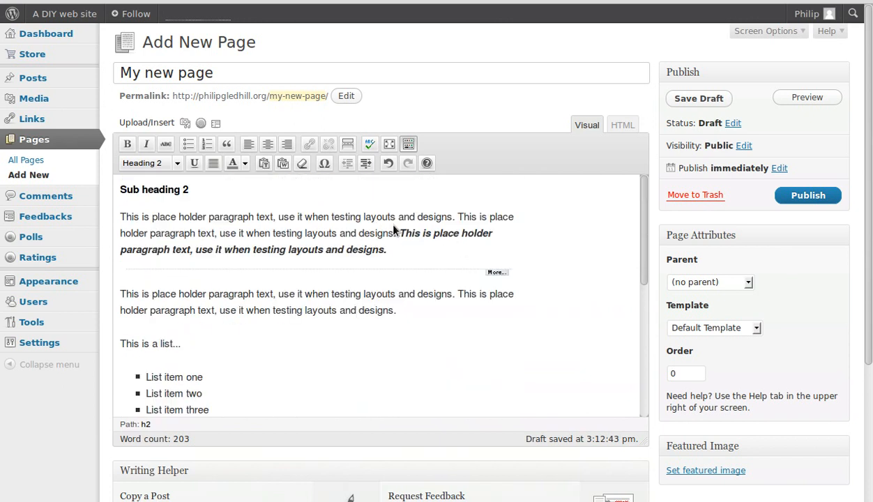
mouse_move(535, 344)
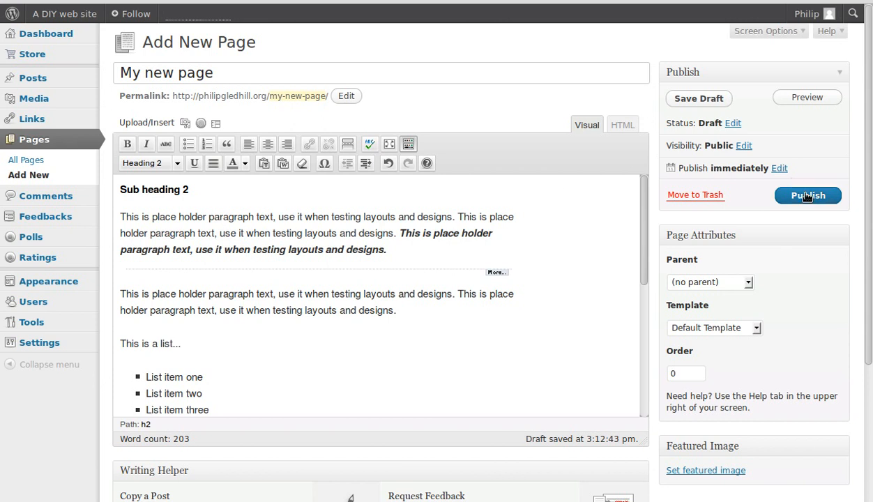
mouse_move(807, 97)
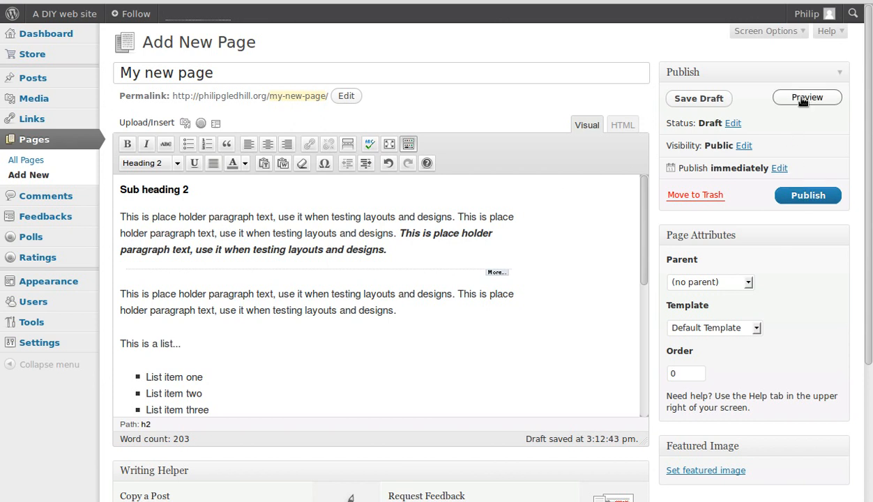
click(807, 97)
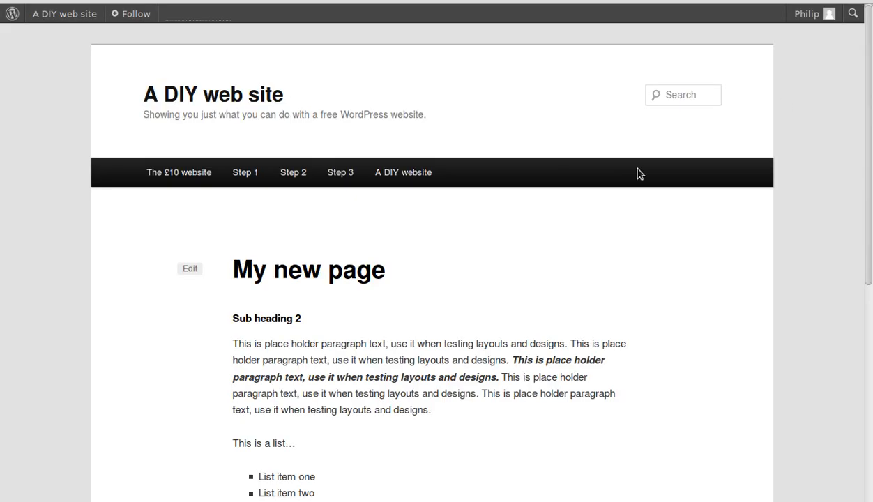
scroll(down, 3)
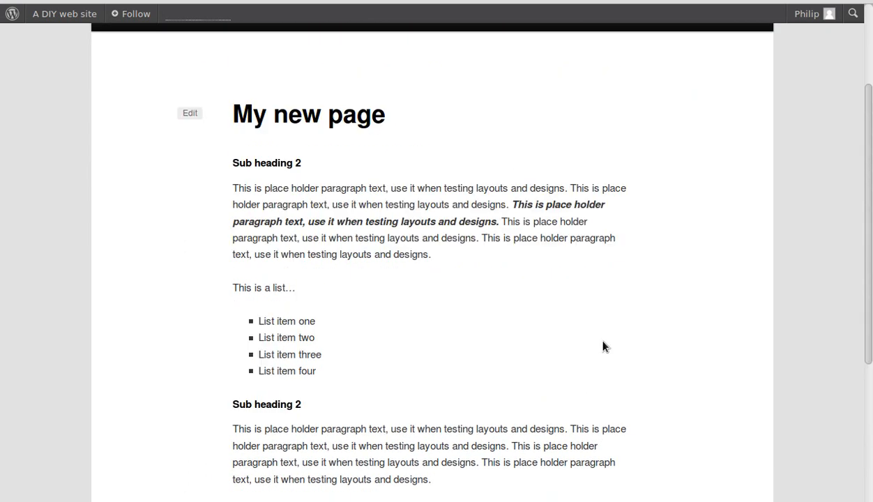
scroll(up, 3)
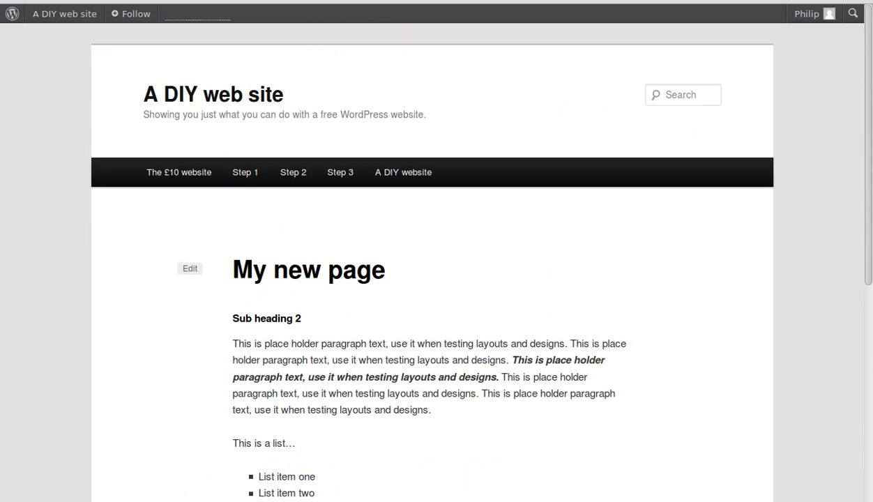
click(190, 267)
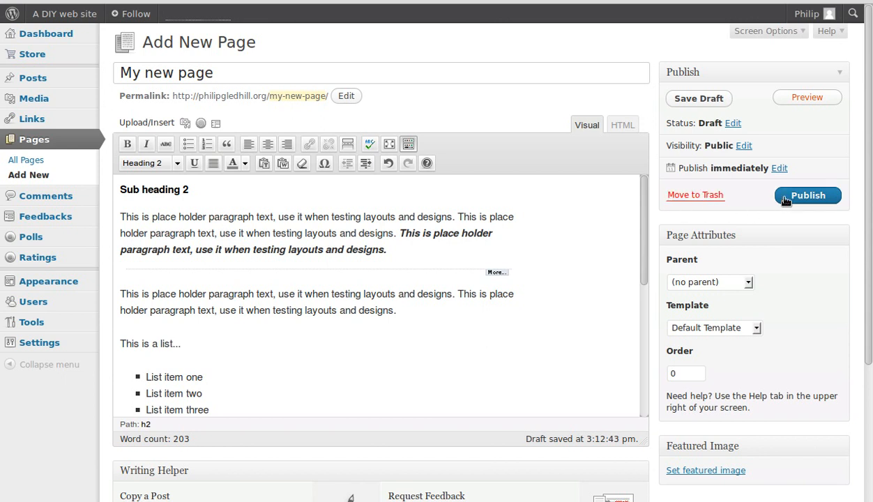
Publish 'My new page' and view it on the live A DIY web site.
click(807, 195)
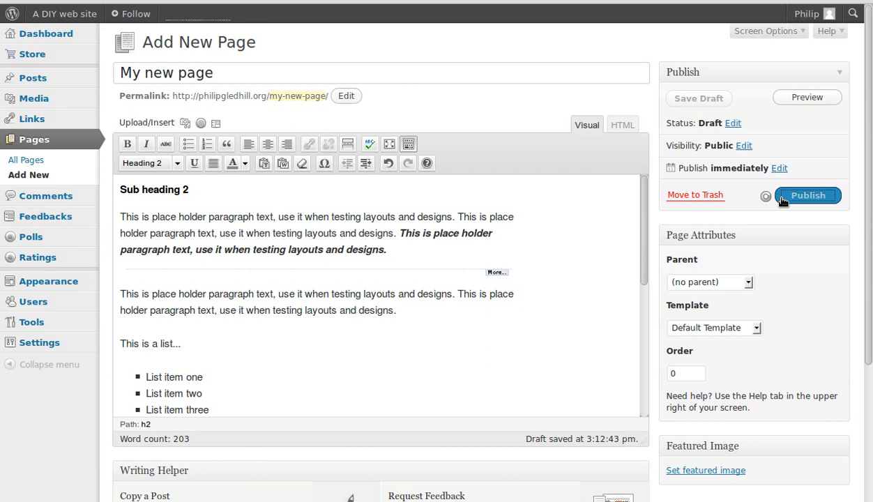
click(807, 196)
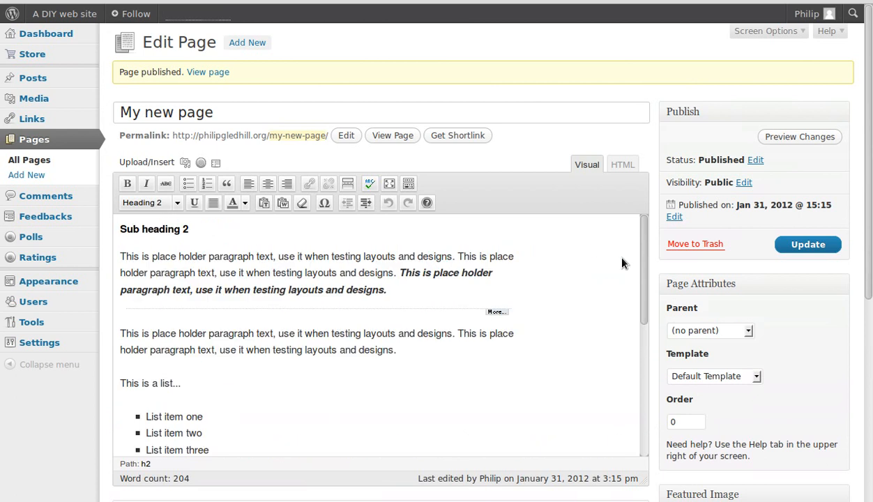
mouse_move(562, 298)
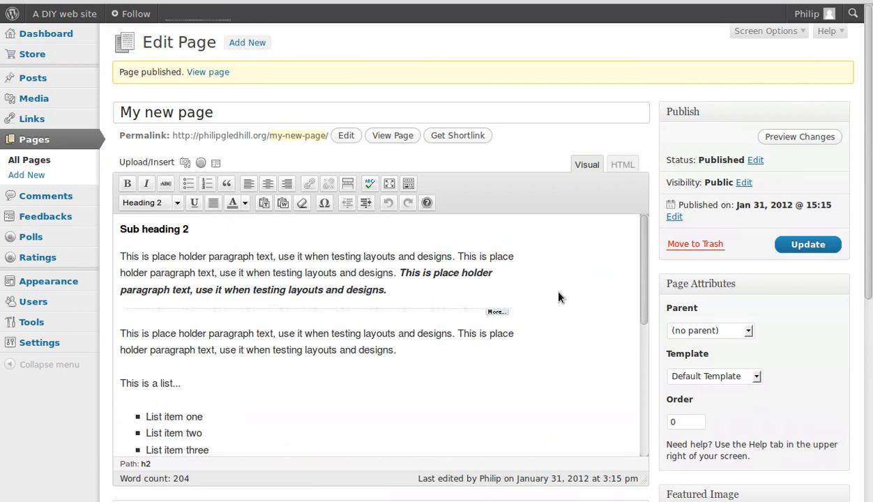
mouse_move(558, 256)
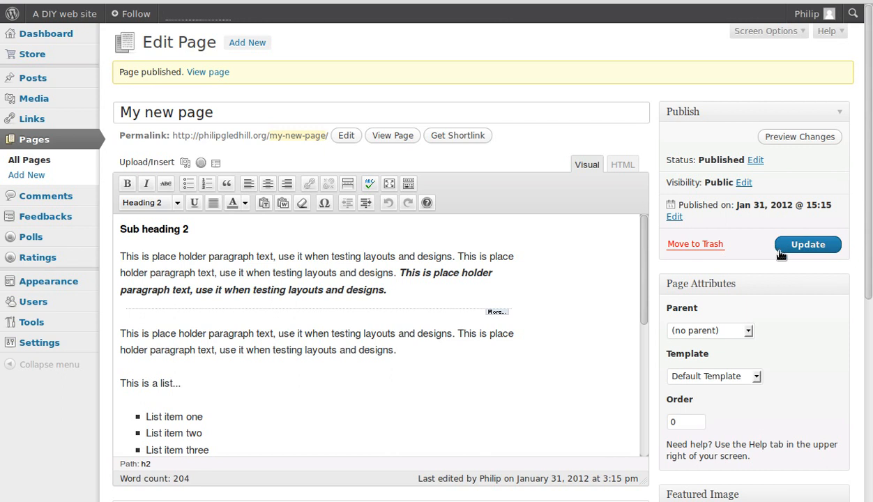
mouse_move(544, 228)
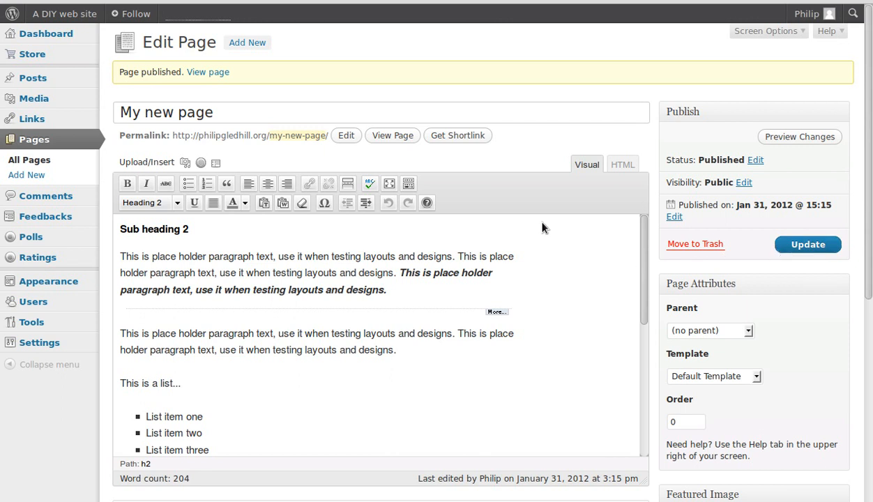
mouse_move(410, 157)
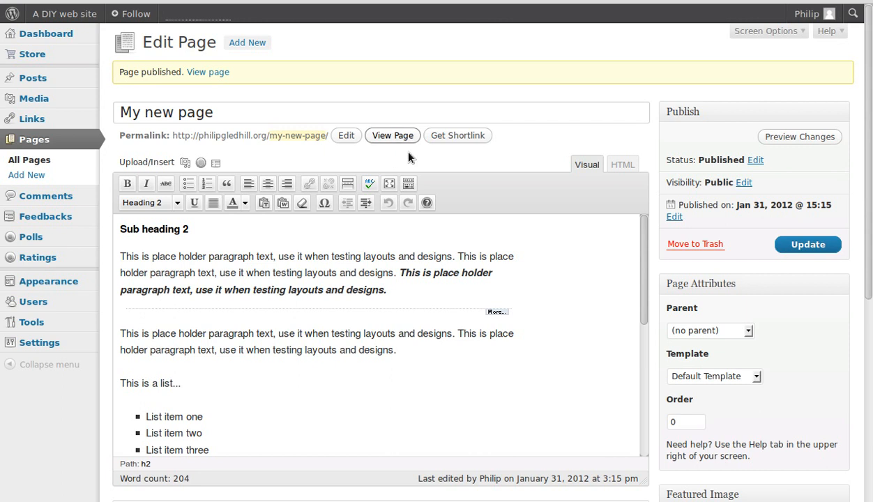
mouse_move(392, 135)
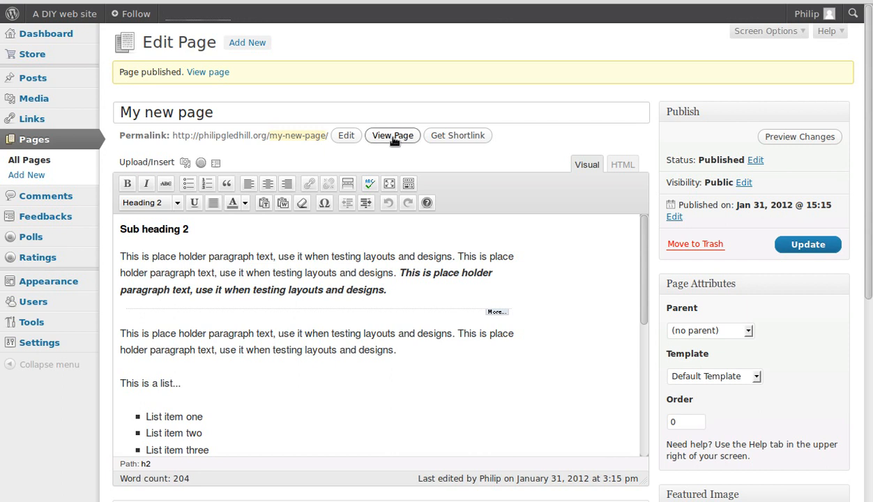
click(392, 136)
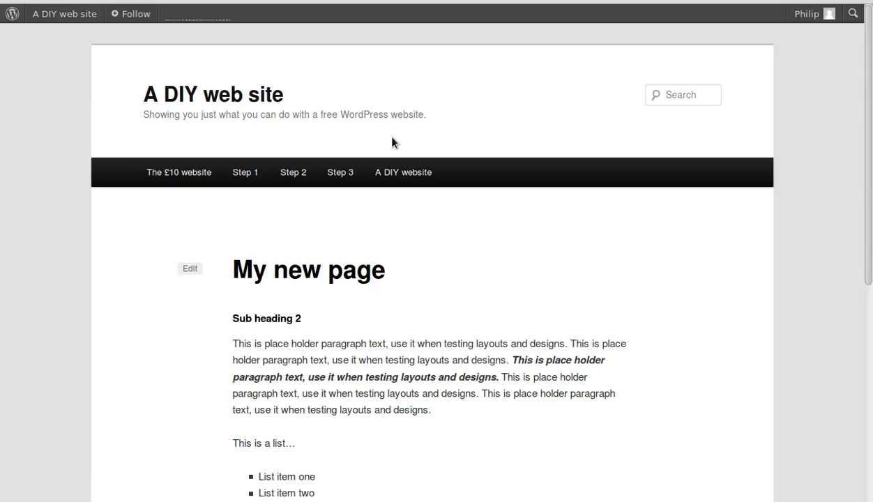
mouse_move(438, 277)
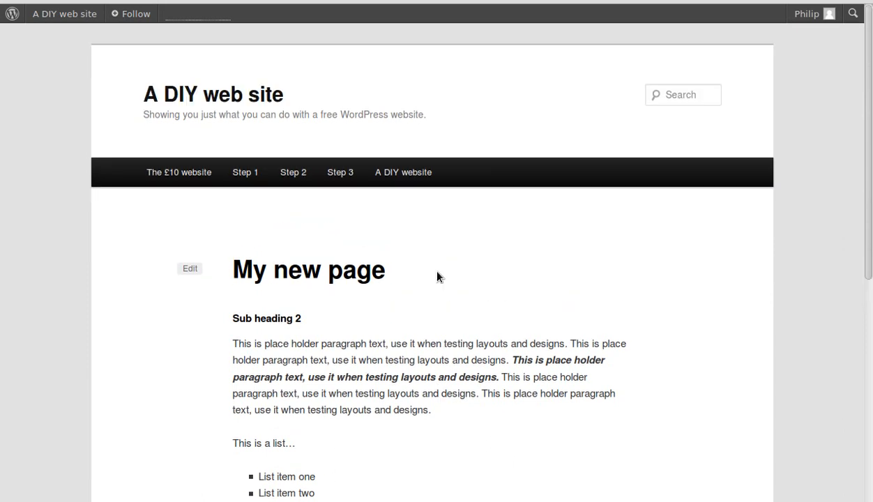
Return from the live page to the Edit Page screen for 'My new page'.
click(190, 268)
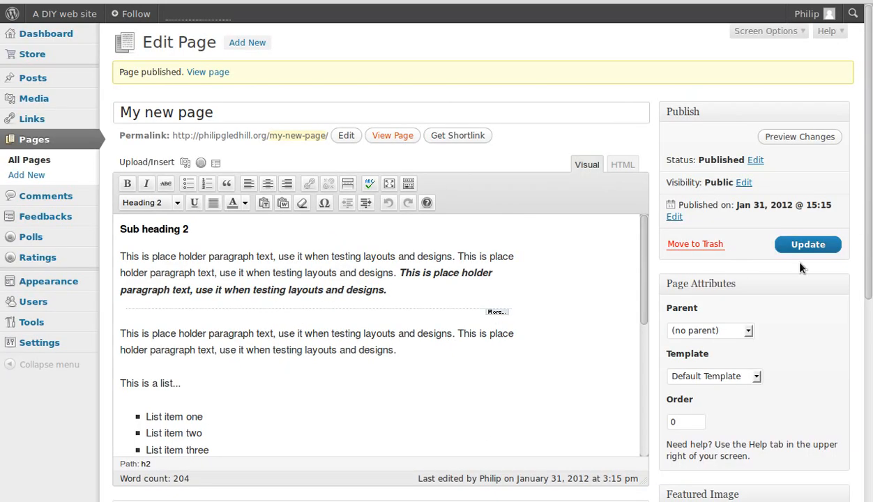
mouse_move(800, 136)
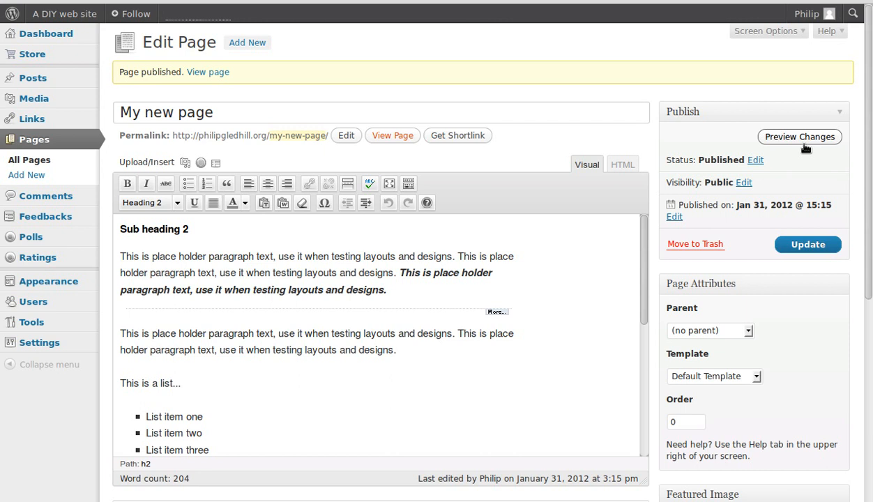
mouse_move(757, 119)
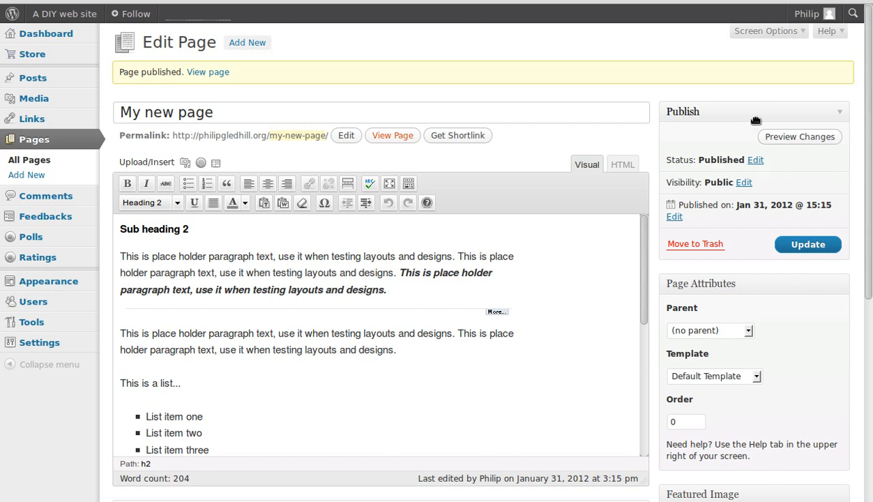
Open the account menu from the username in the top-right admin bar.
click(810, 13)
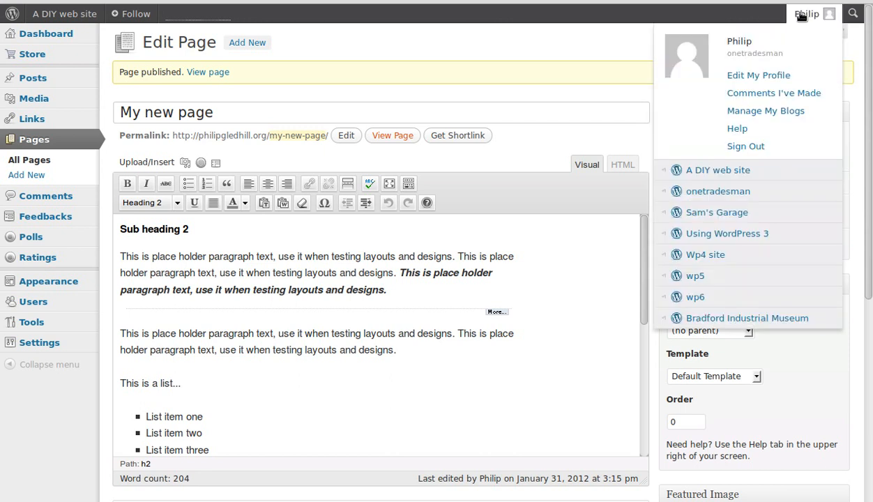
mouse_move(707, 151)
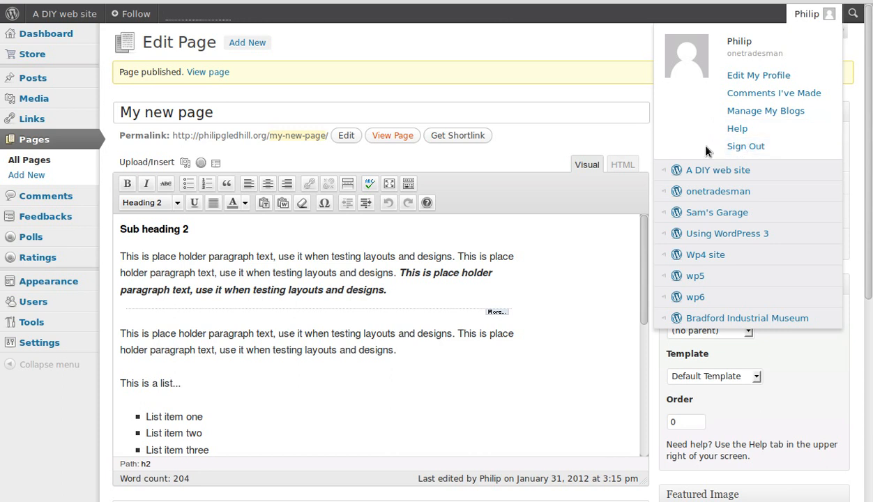
mouse_move(746, 147)
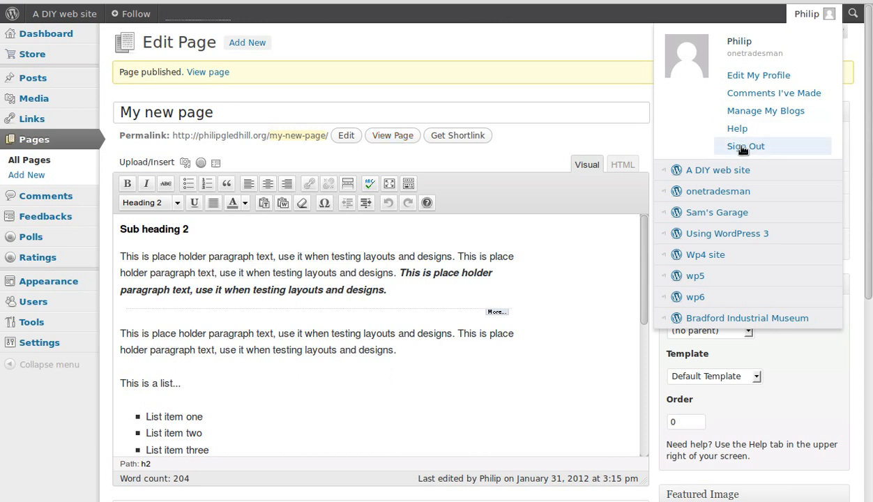
mouse_move(743, 147)
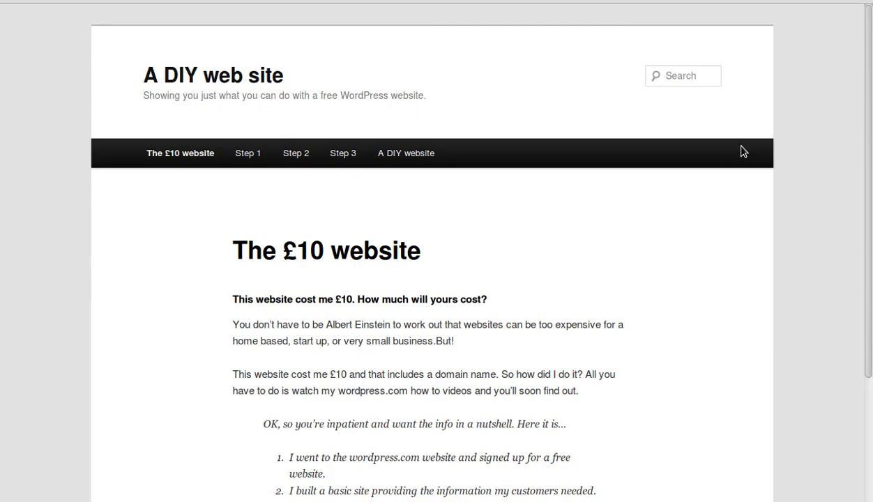
mouse_move(538, 191)
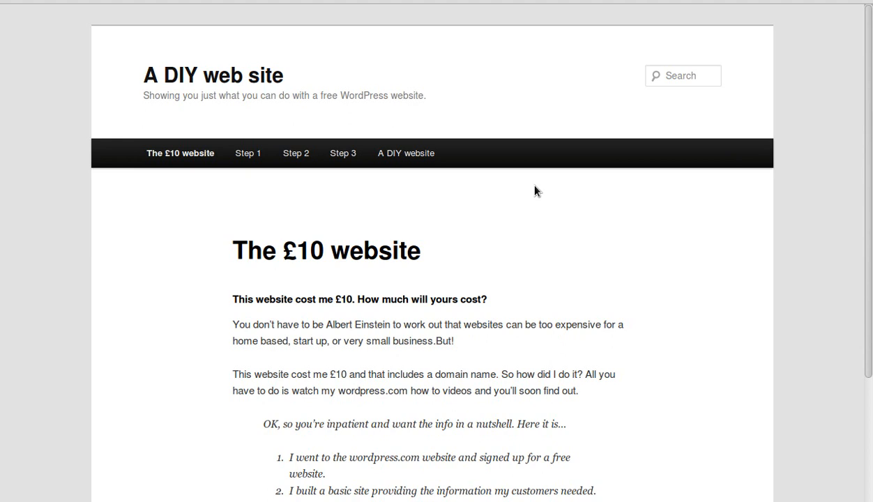
mouse_move(542, 201)
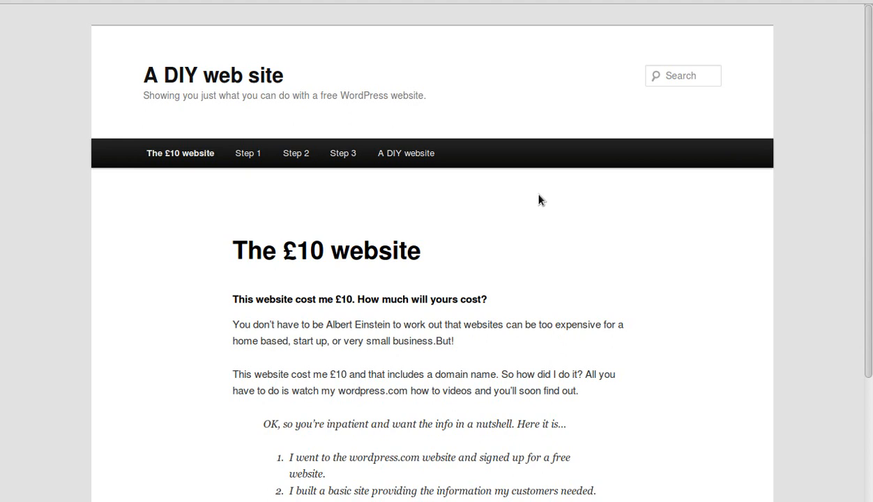
mouse_move(542, 201)
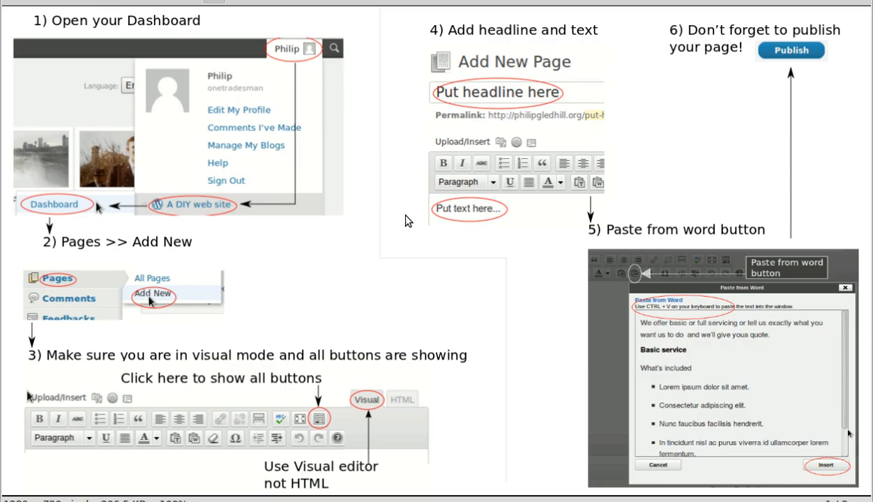
mouse_move(99, 23)
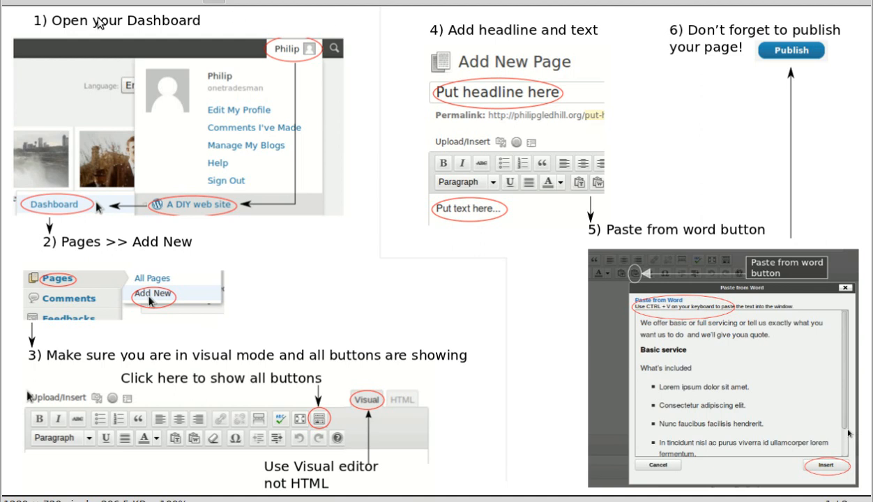
mouse_move(287, 50)
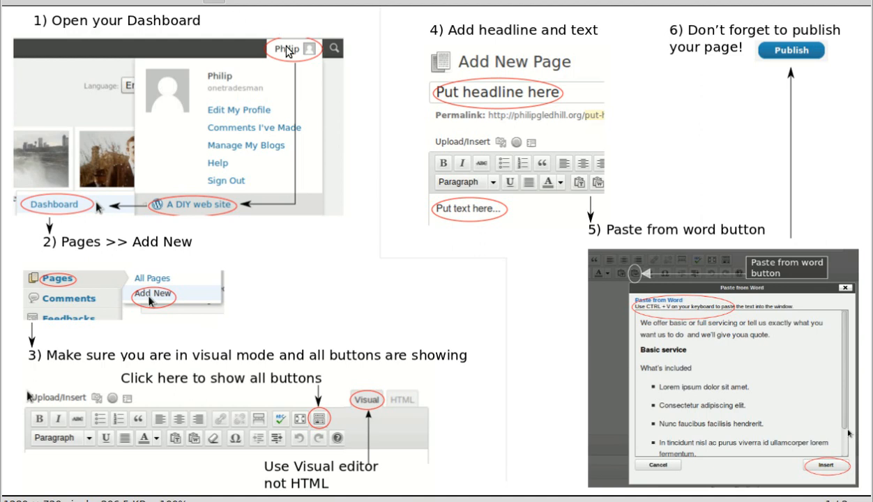
mouse_move(292, 150)
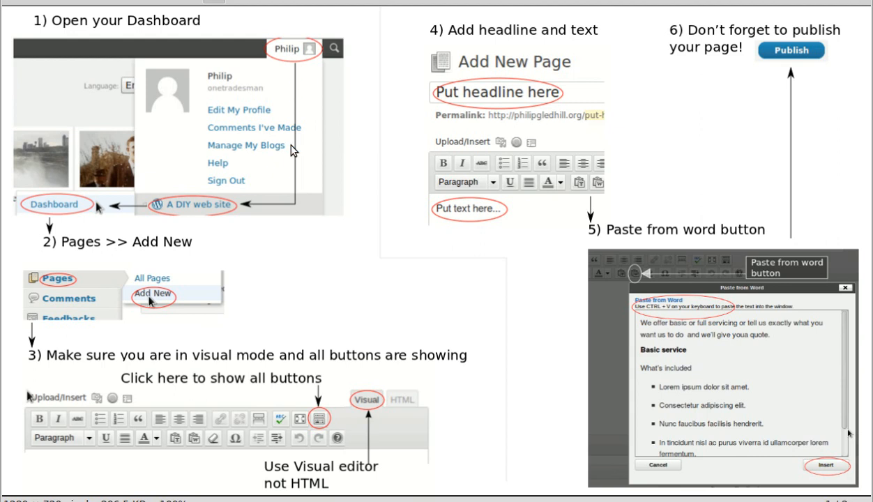
mouse_move(141, 213)
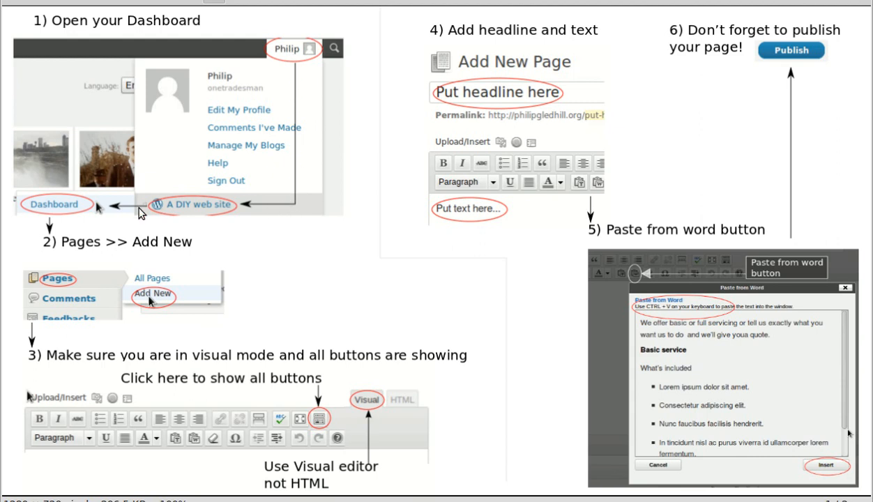
mouse_move(76, 213)
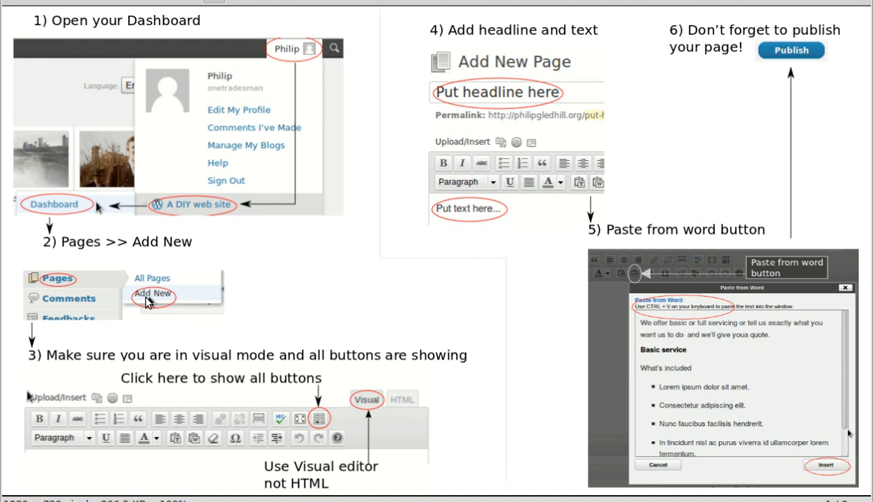
mouse_move(79, 291)
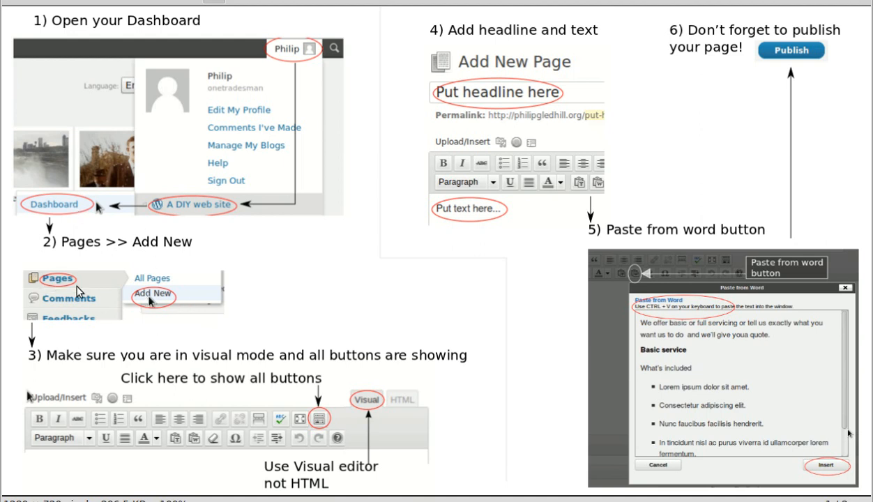
mouse_move(239, 373)
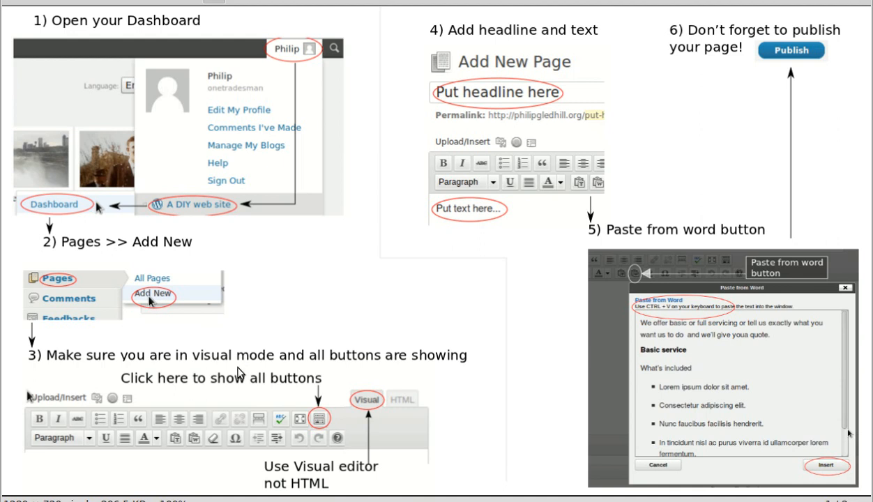
mouse_move(435, 361)
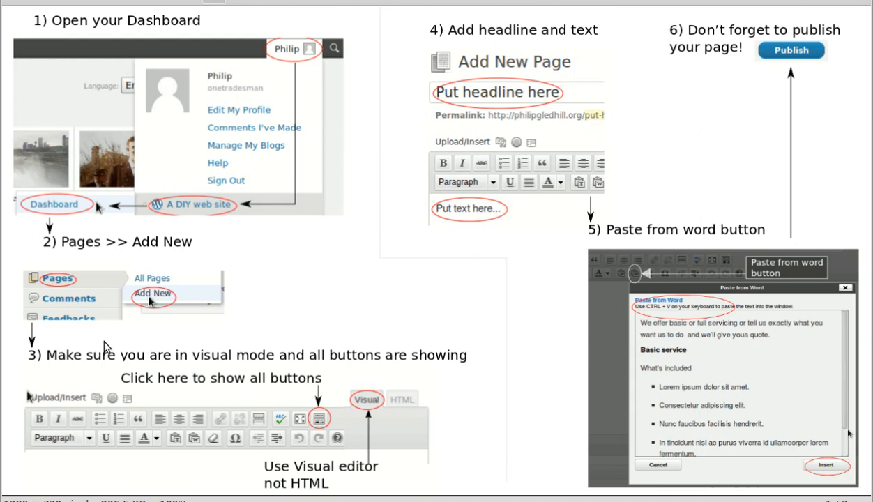
mouse_move(102, 364)
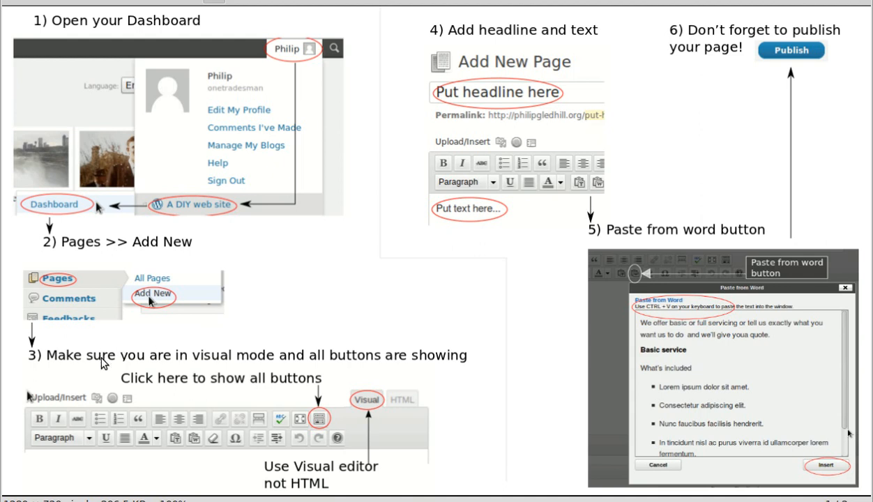
mouse_move(320, 408)
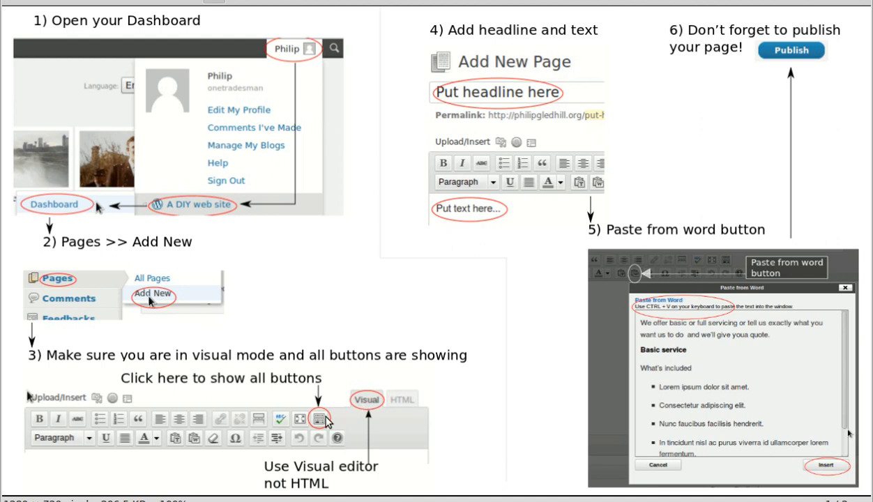
mouse_move(320, 425)
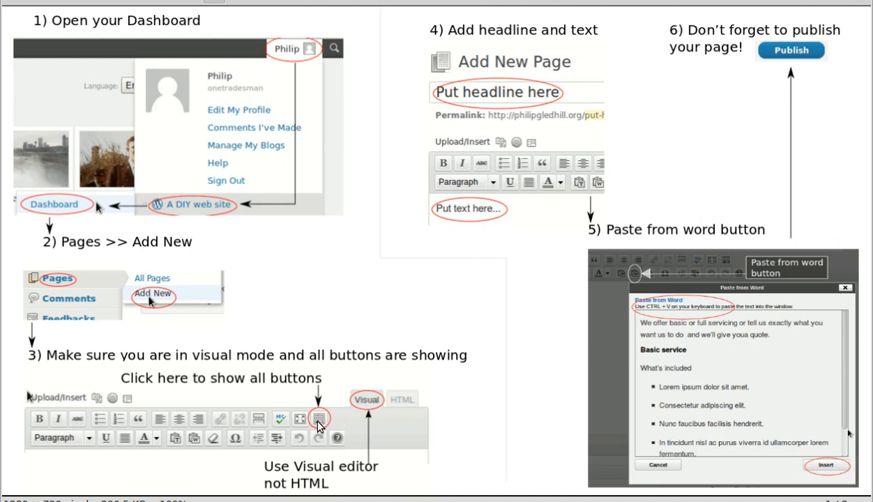
mouse_move(260, 449)
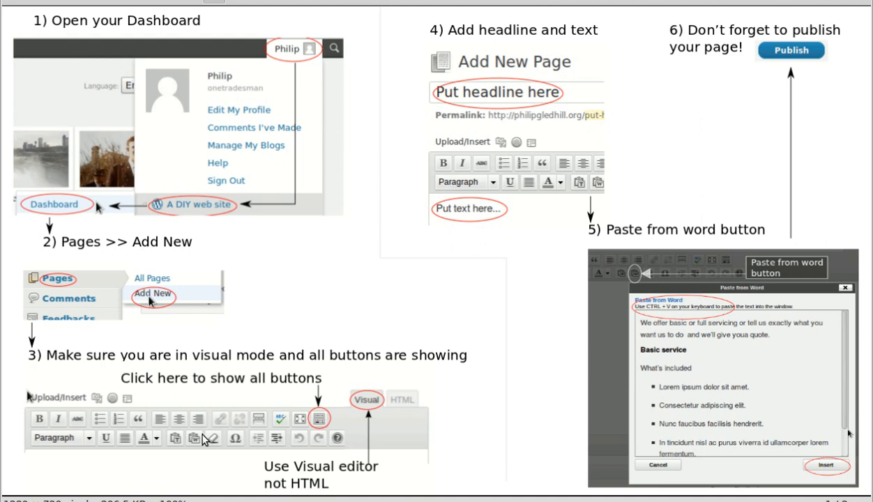
mouse_move(370, 405)
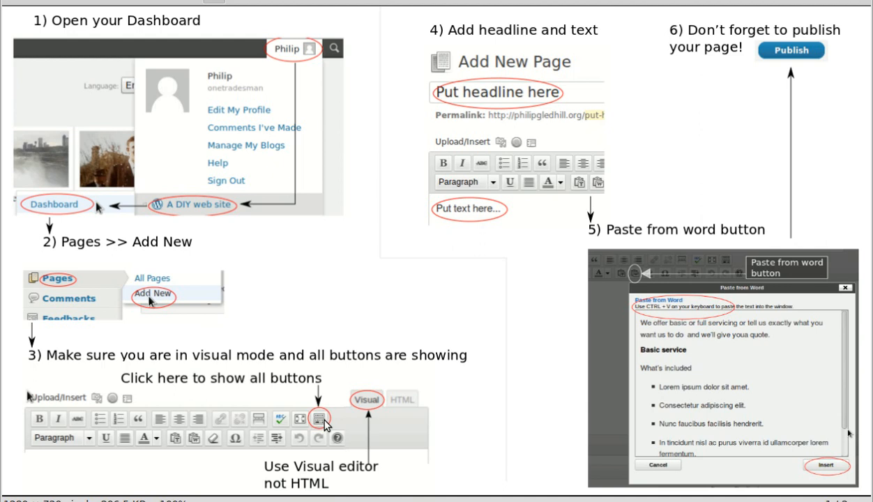
mouse_move(460, 65)
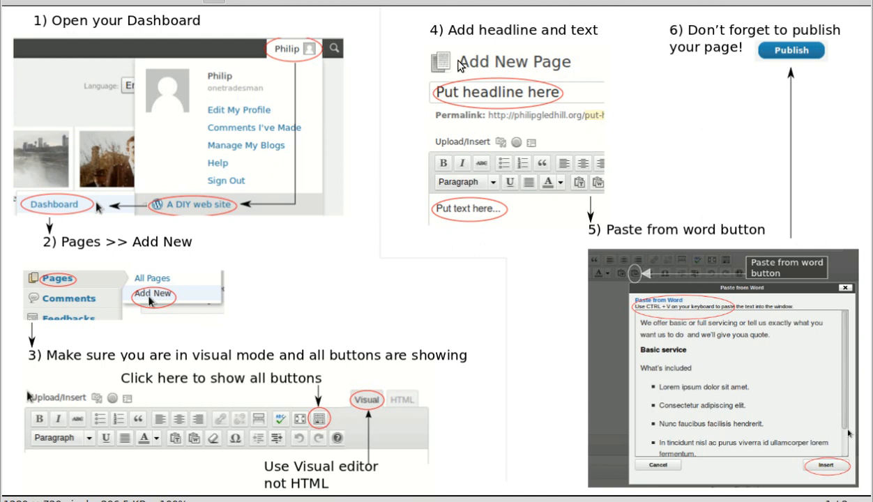
mouse_move(525, 88)
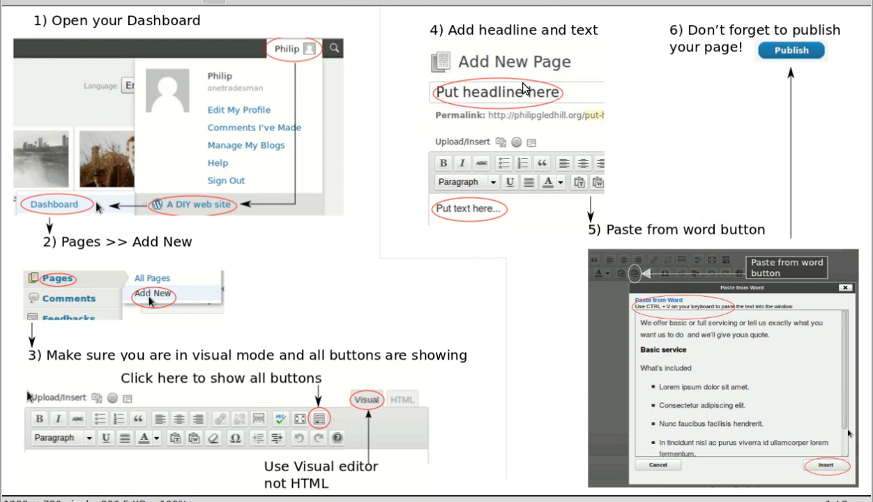
mouse_move(447, 215)
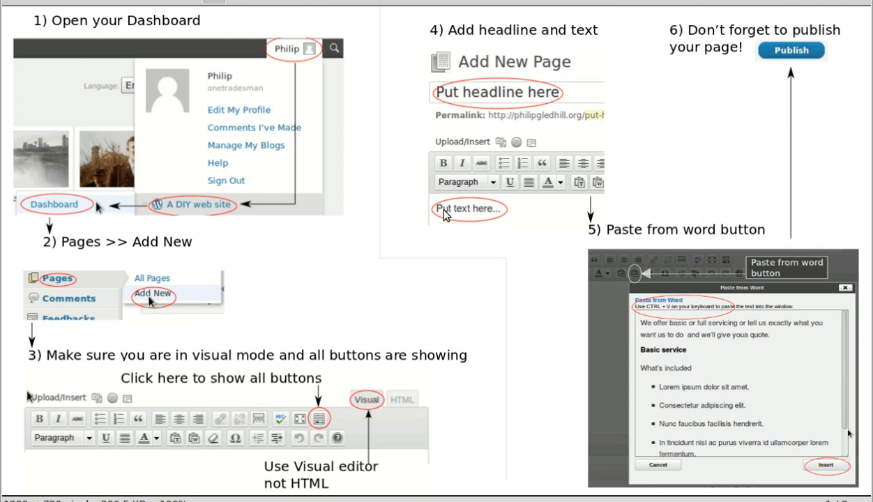
mouse_move(553, 168)
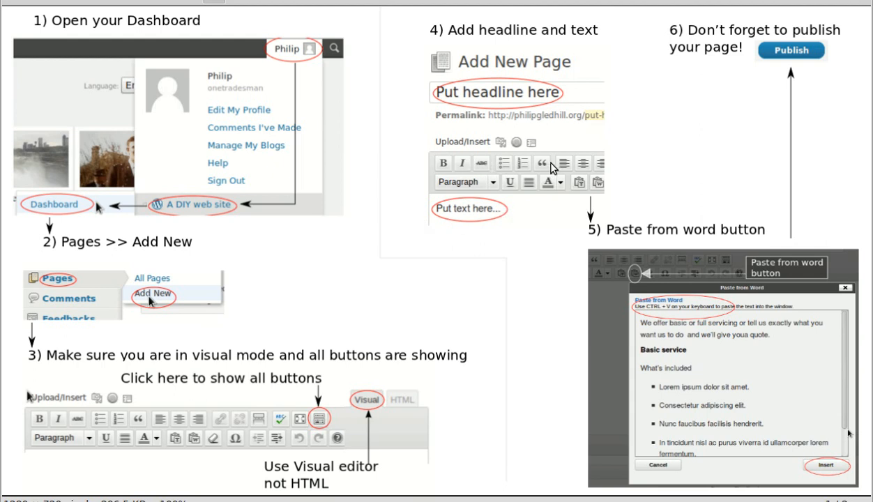
mouse_move(644, 275)
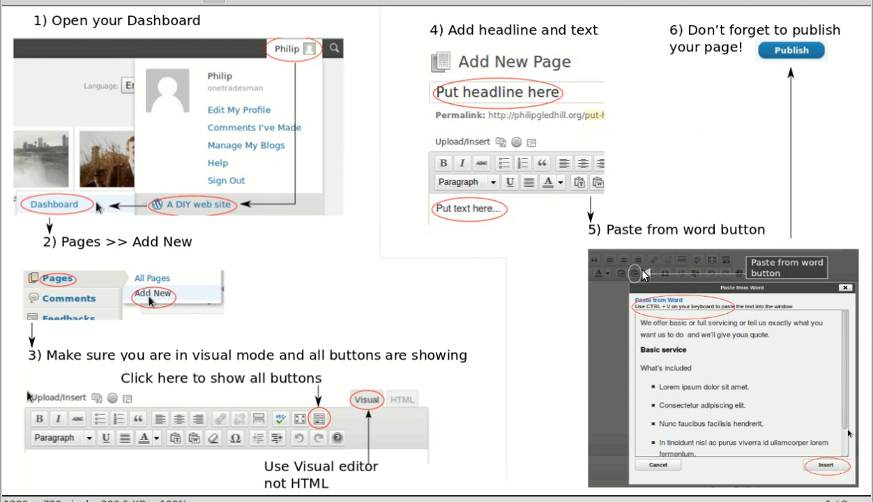
mouse_move(602, 194)
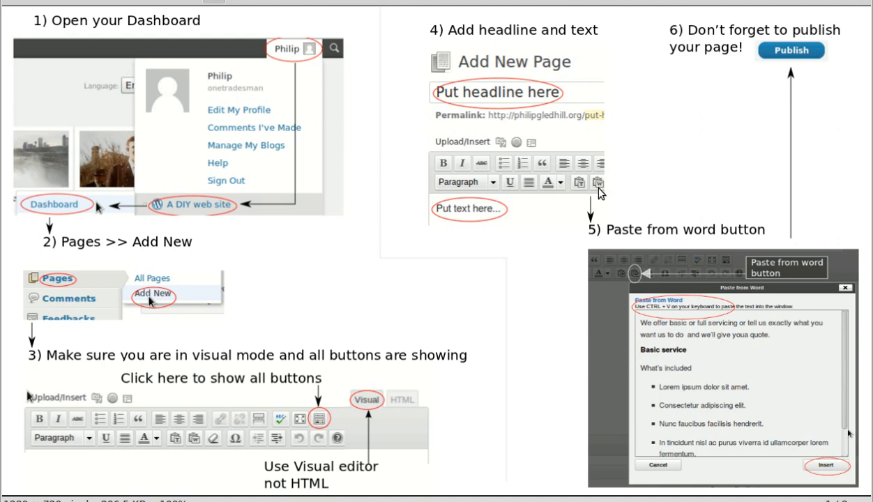
mouse_move(634, 278)
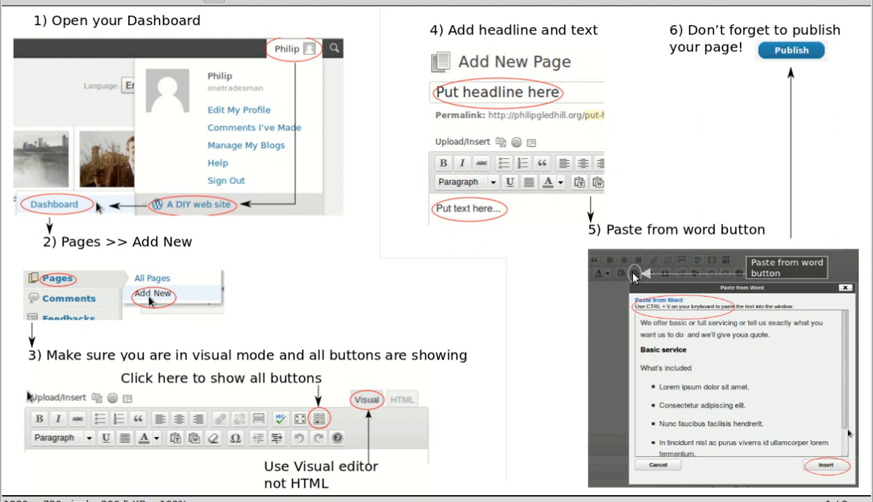
mouse_move(700, 313)
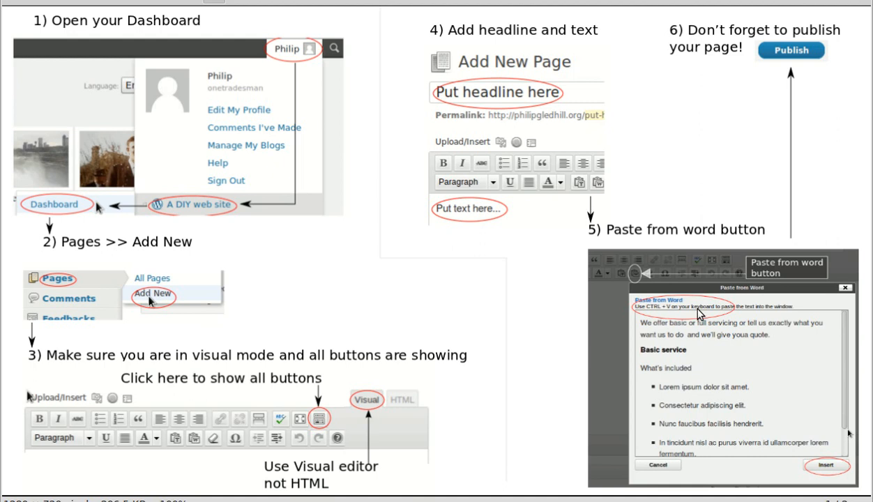
mouse_move(762, 237)
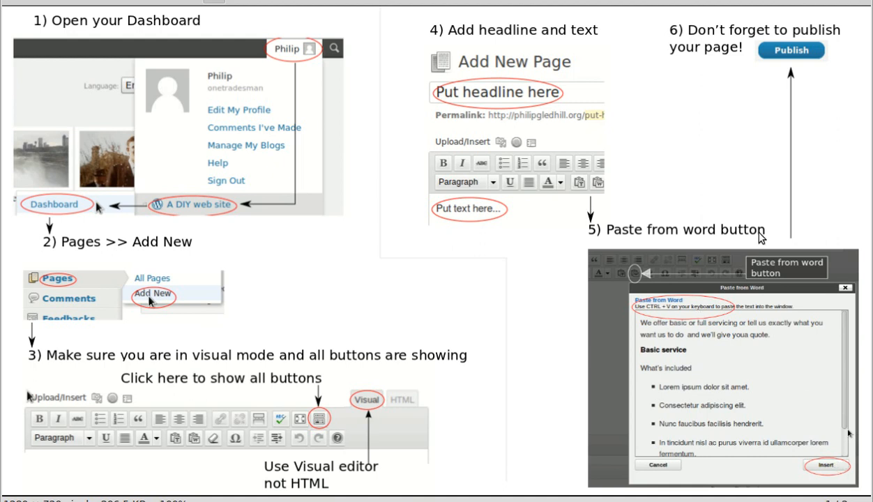
mouse_move(784, 55)
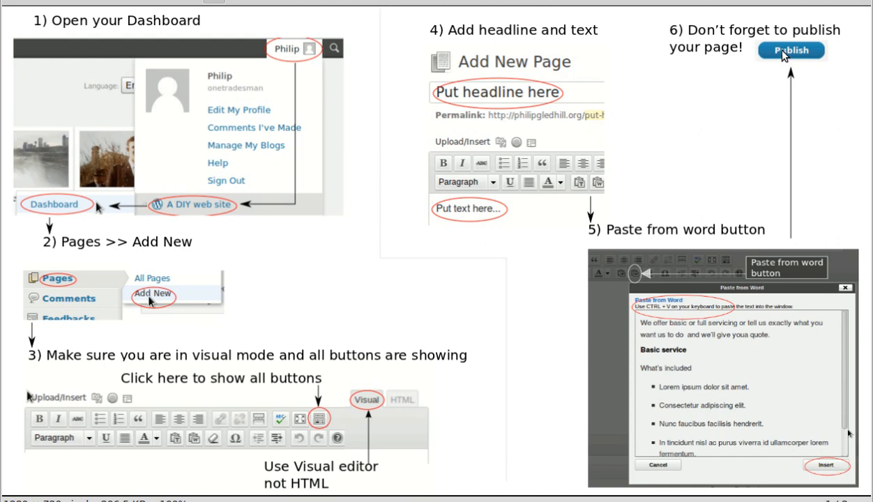
mouse_move(766, 106)
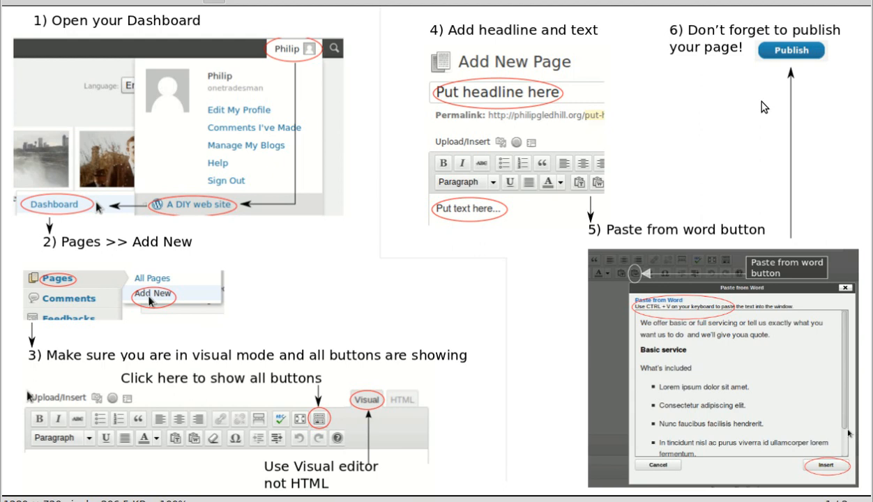
mouse_move(625, 128)
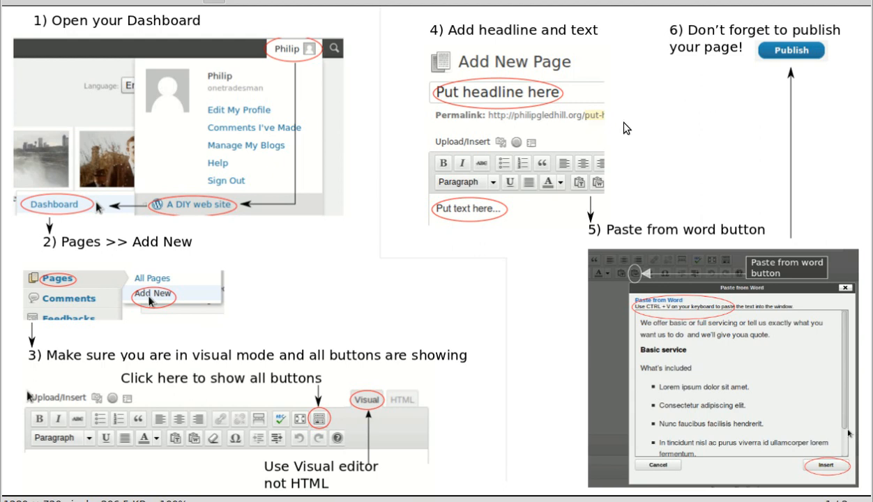
mouse_move(410, 152)
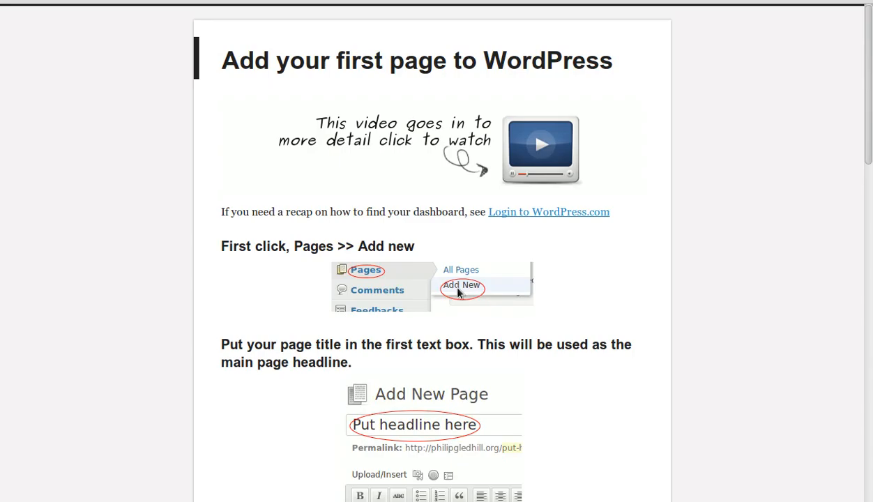
mouse_move(761, 307)
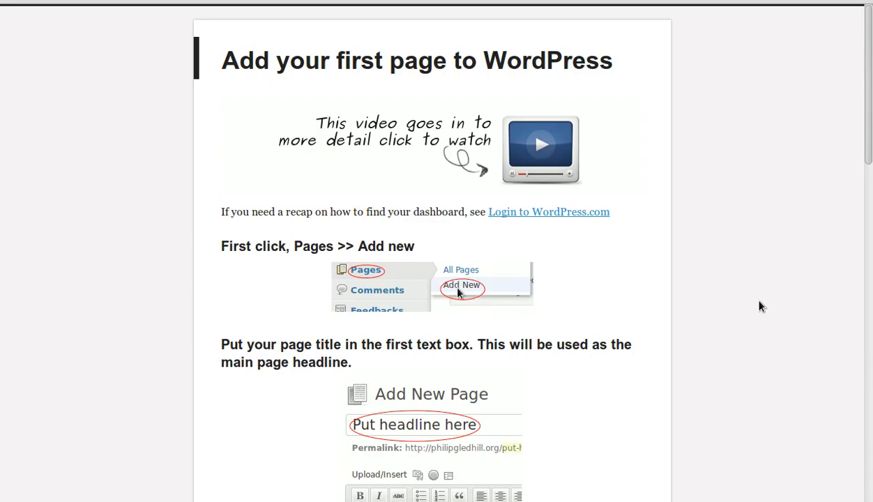
Scroll the tutorial to its closing Publish reminder and practice advice.
scroll(down, 3)
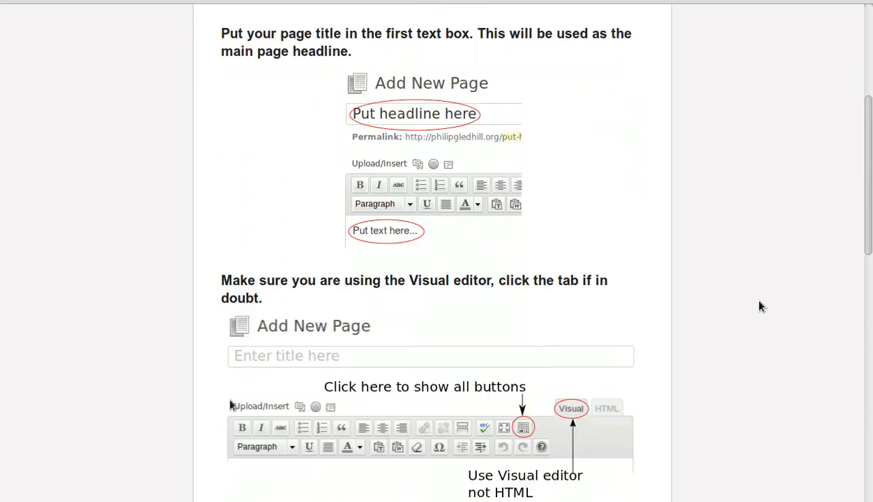
scroll(down, 3)
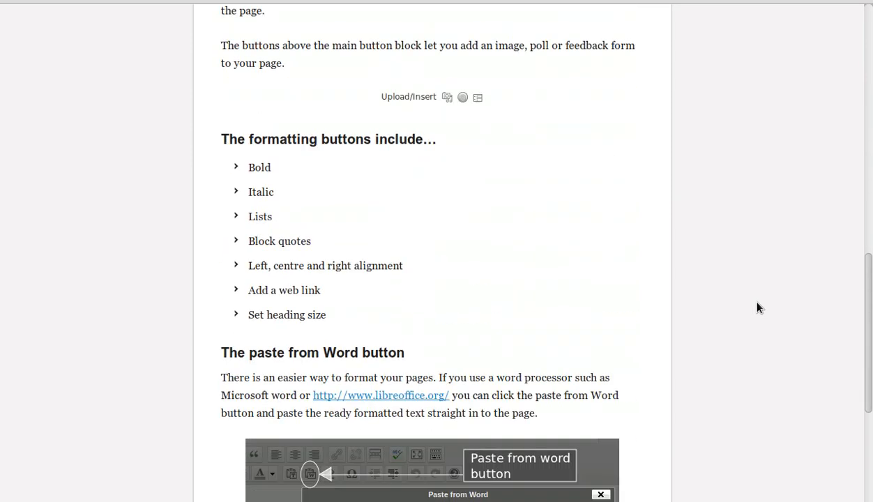
scroll(down, 3)
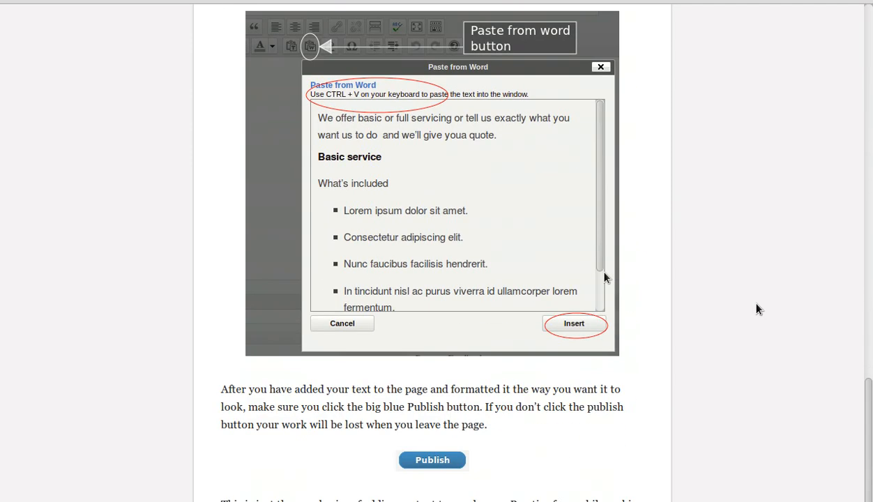
scroll(down, 3)
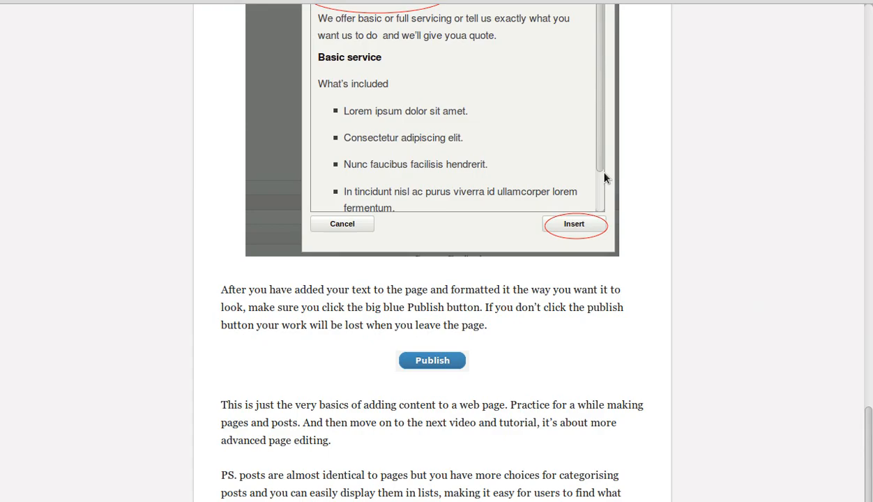